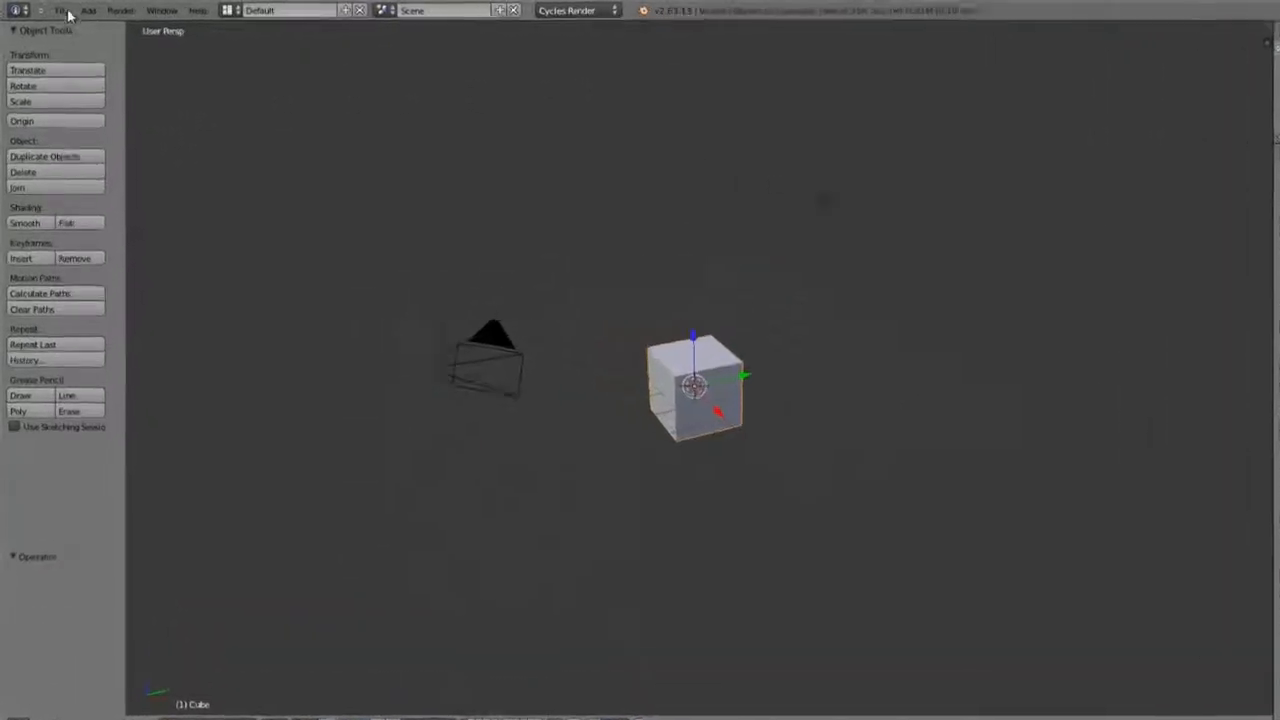
- Reach the User Preferences add-ons list from the File menu
click(88, 12)
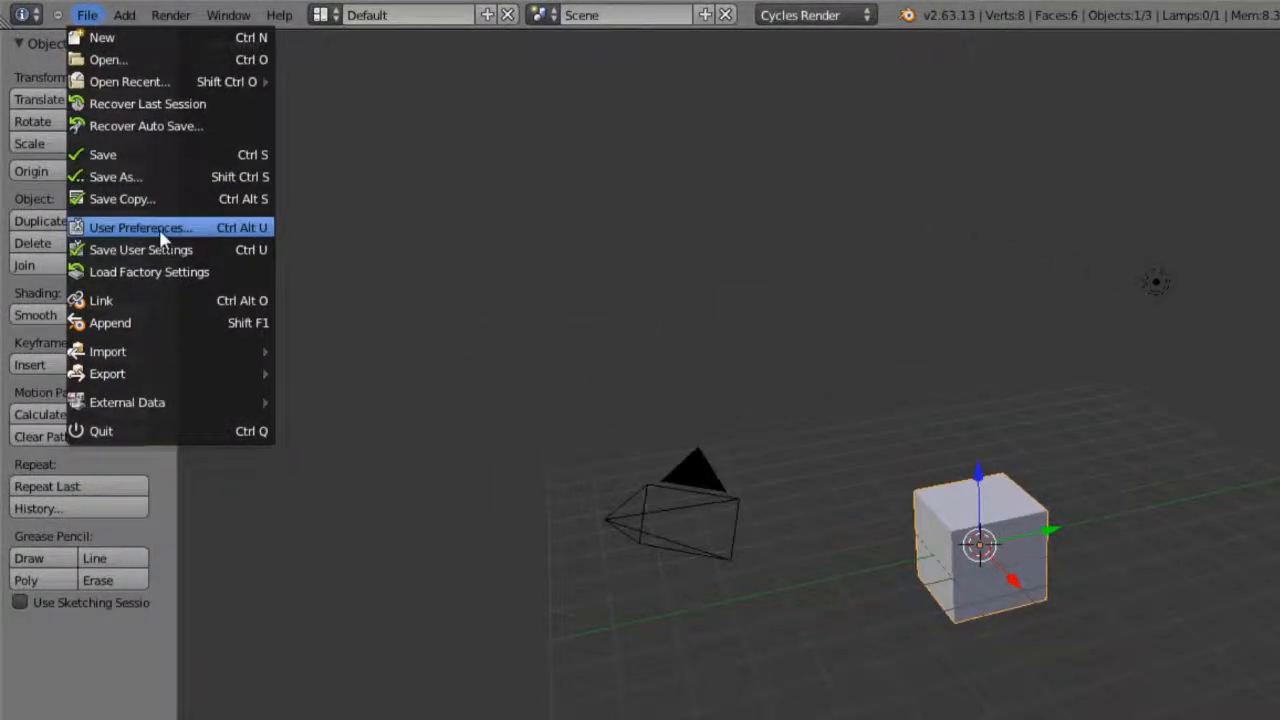
click(140, 228)
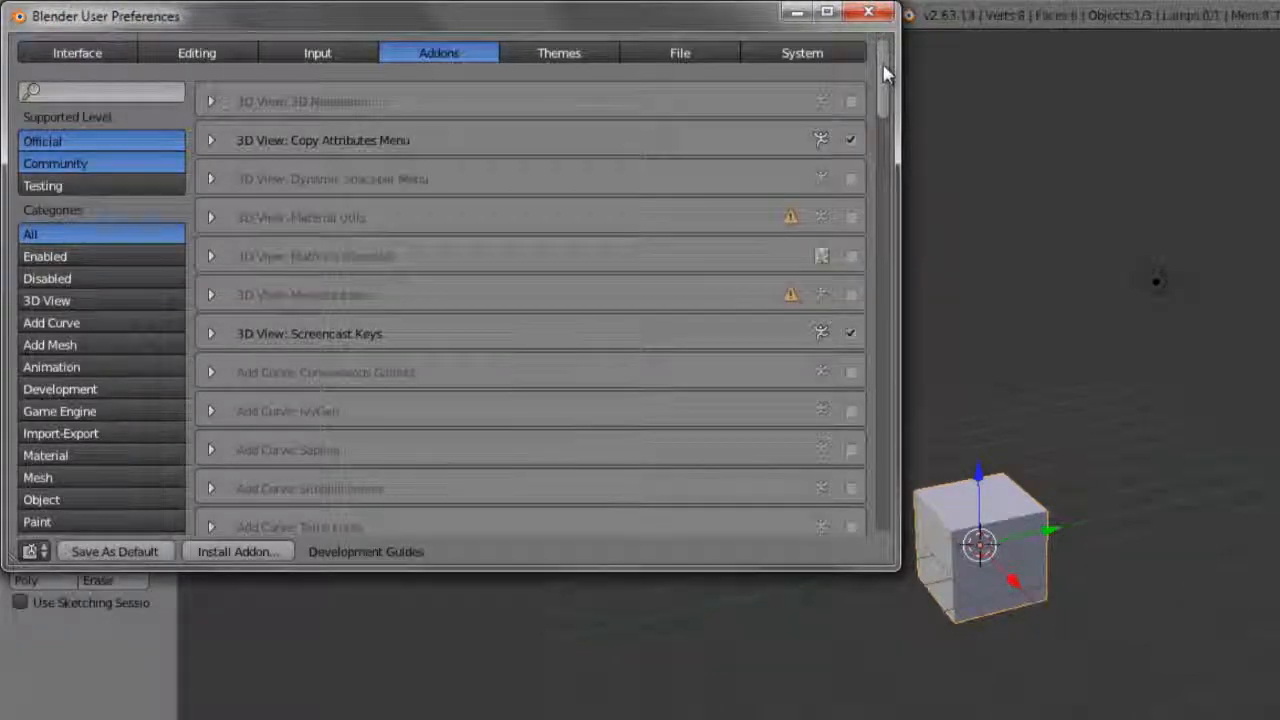
scroll(down, 3)
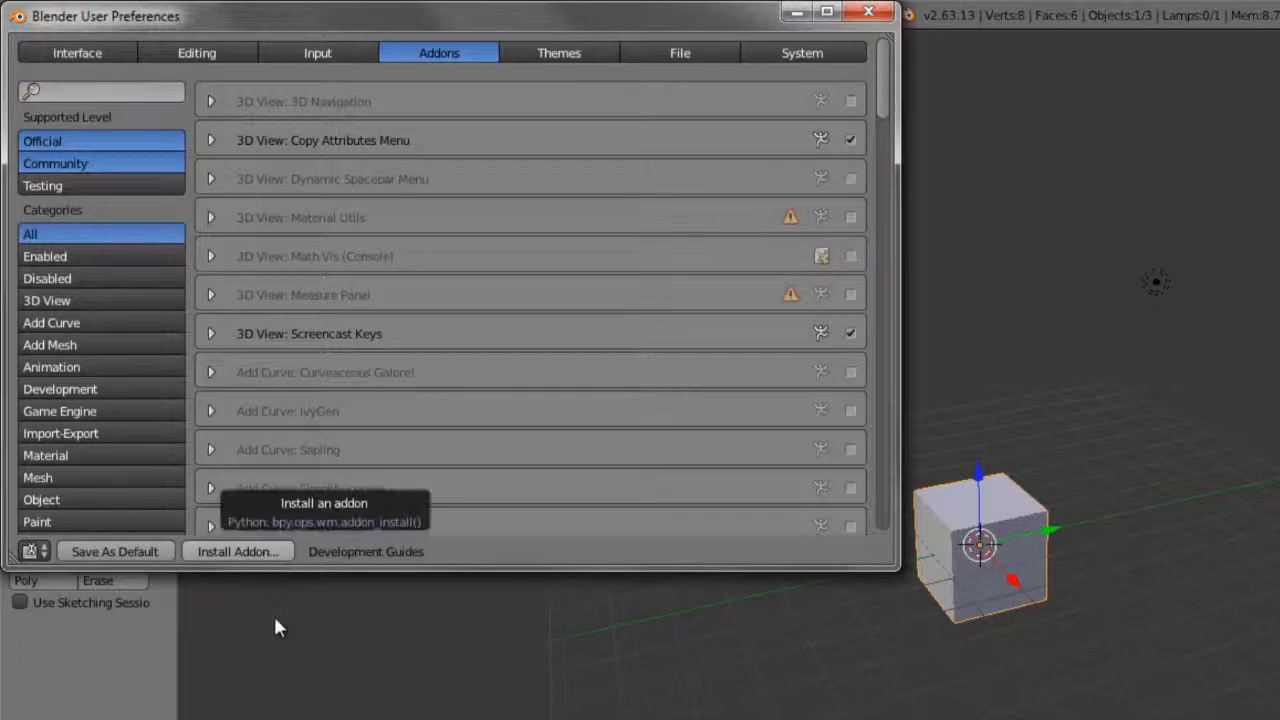
mouse_move(584, 564)
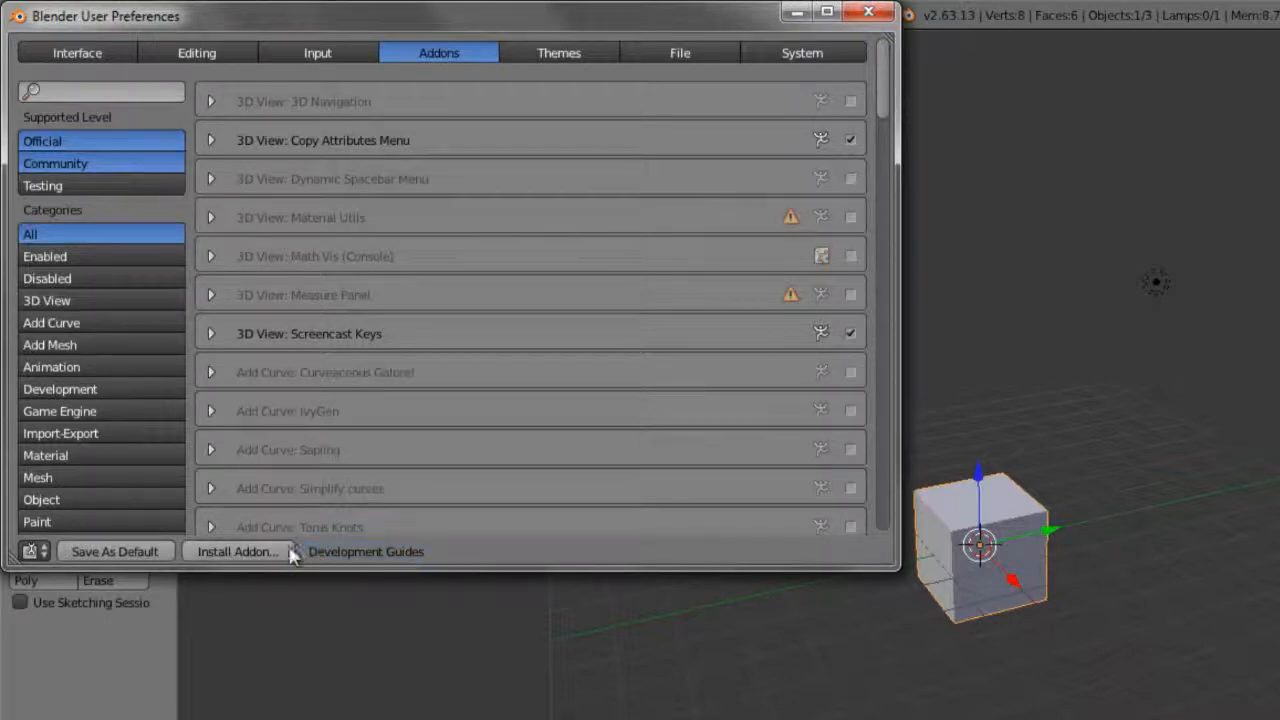
mouse_move(236, 552)
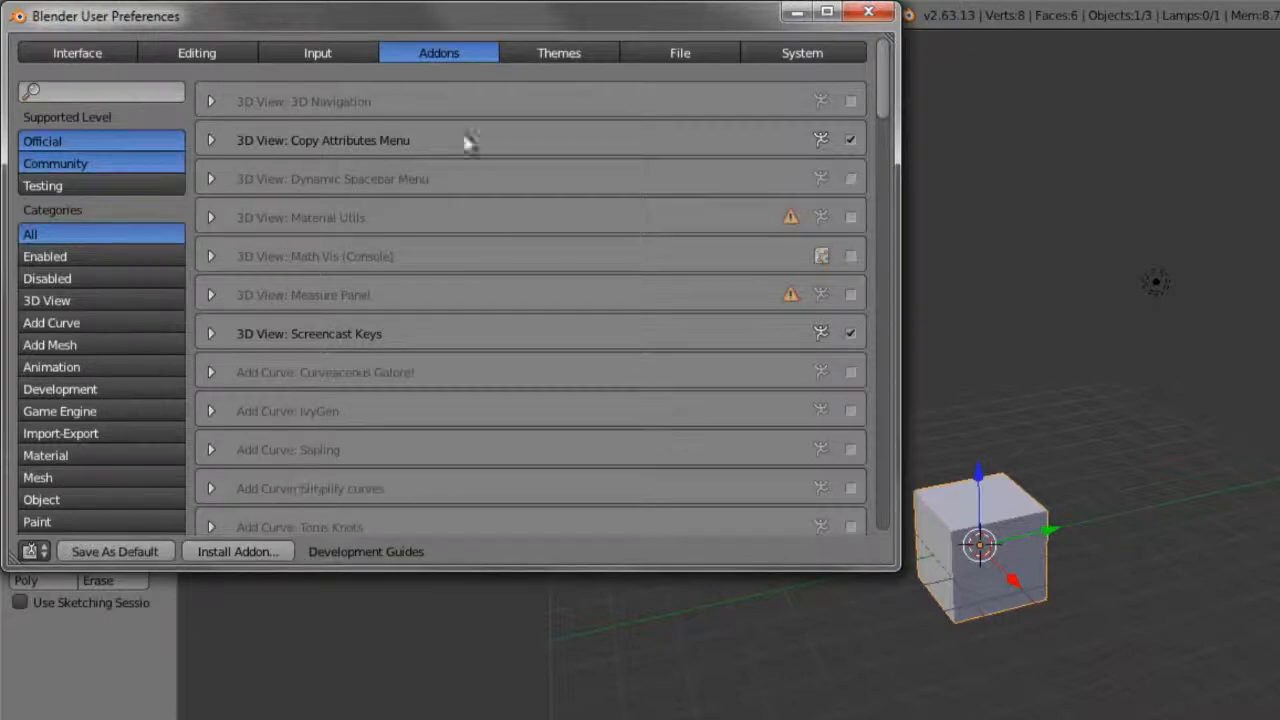
mouse_move(280, 348)
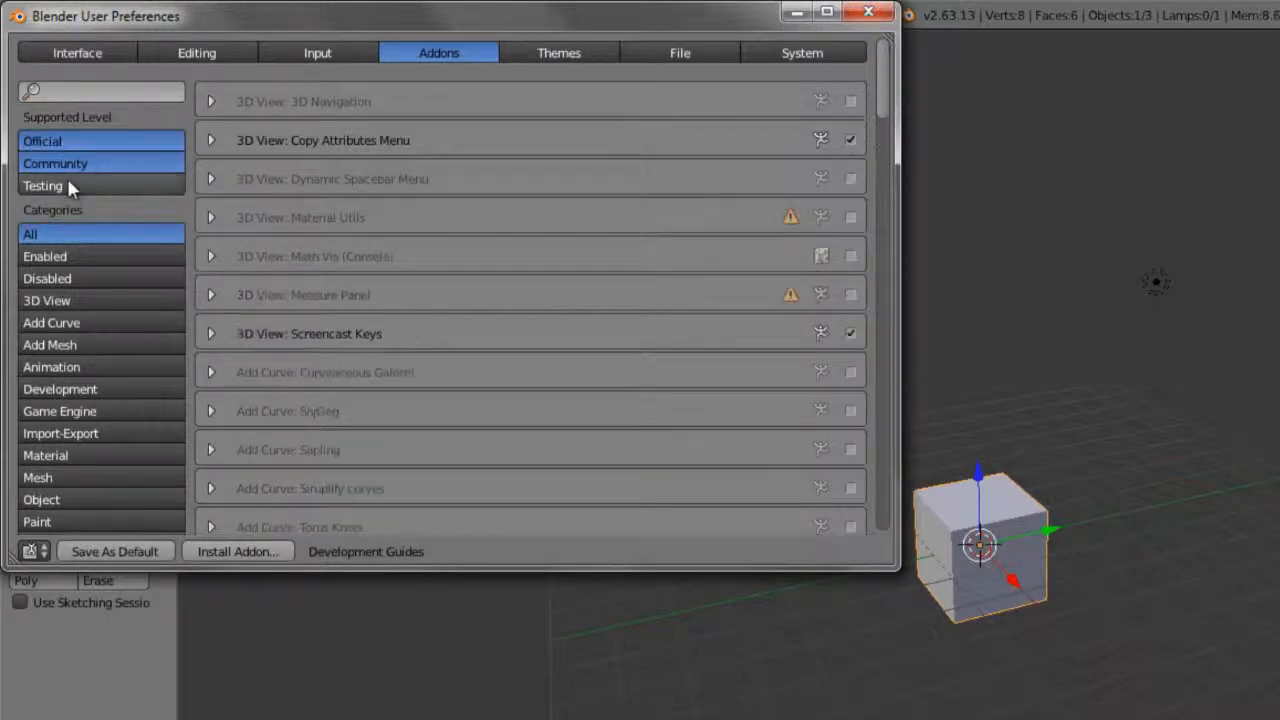
- Include Testing-level add-ons and browse the expanded list
click(42, 184)
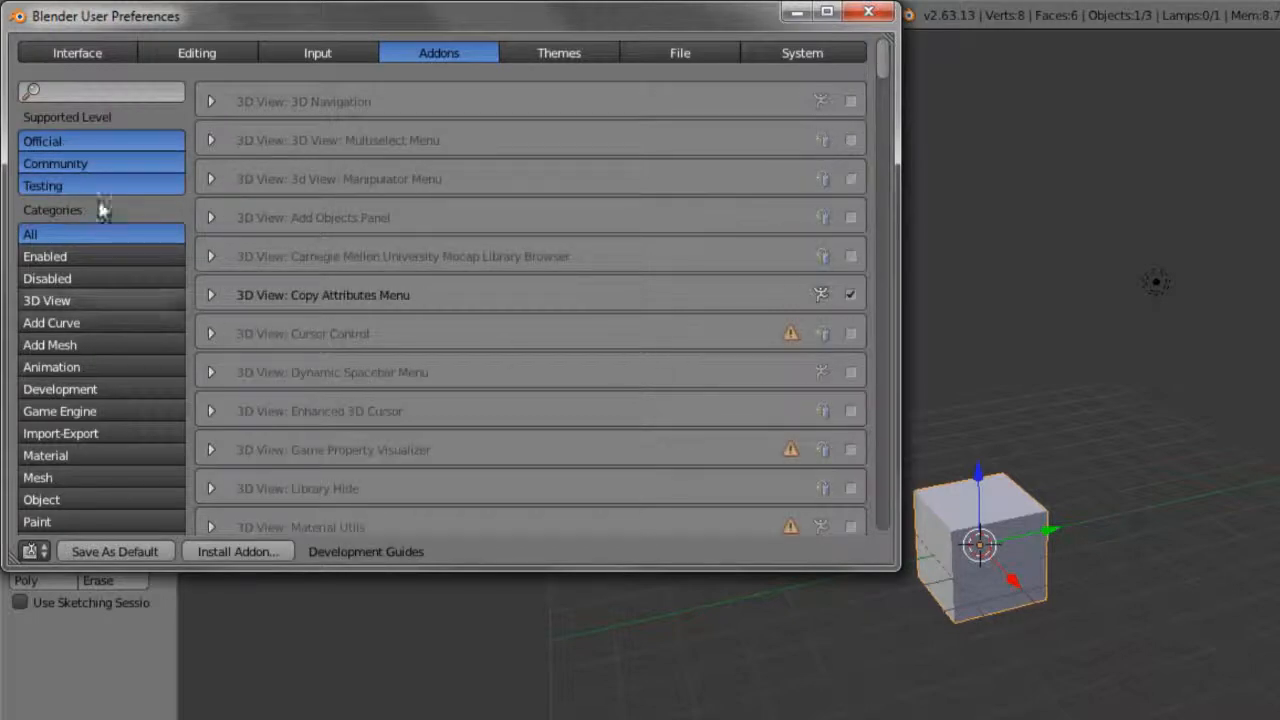
mouse_move(56, 144)
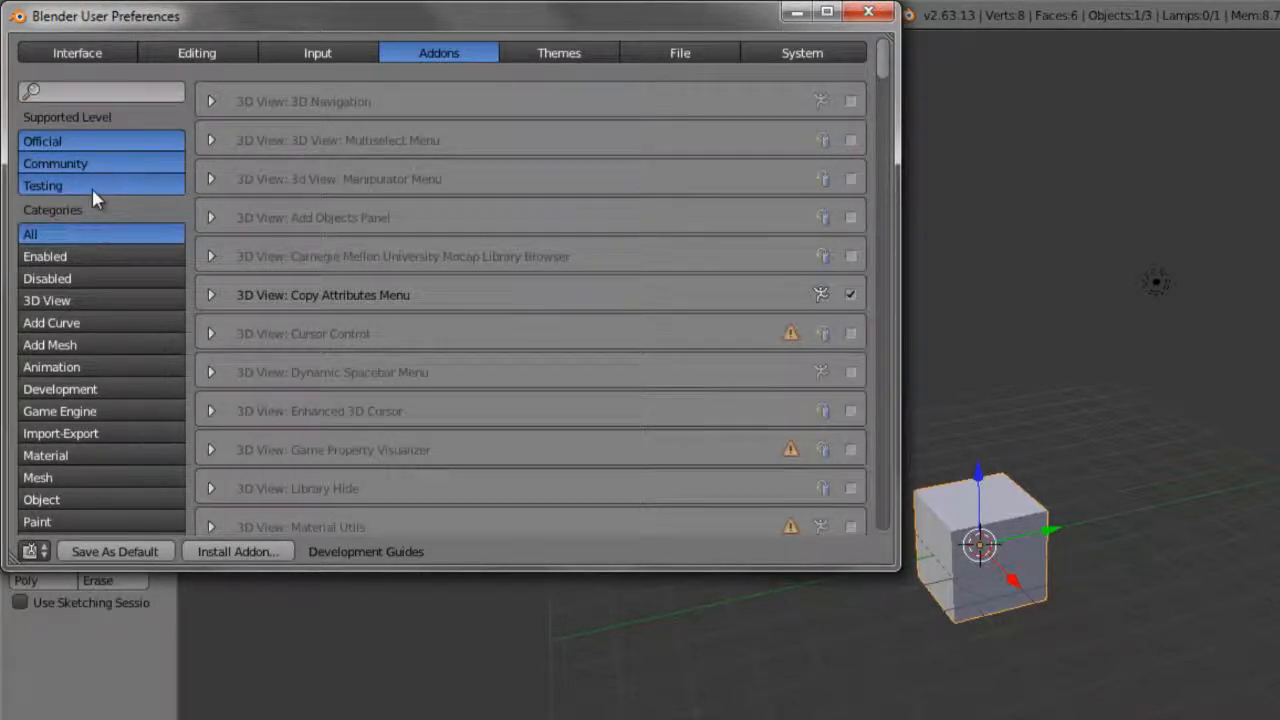
mouse_move(104, 164)
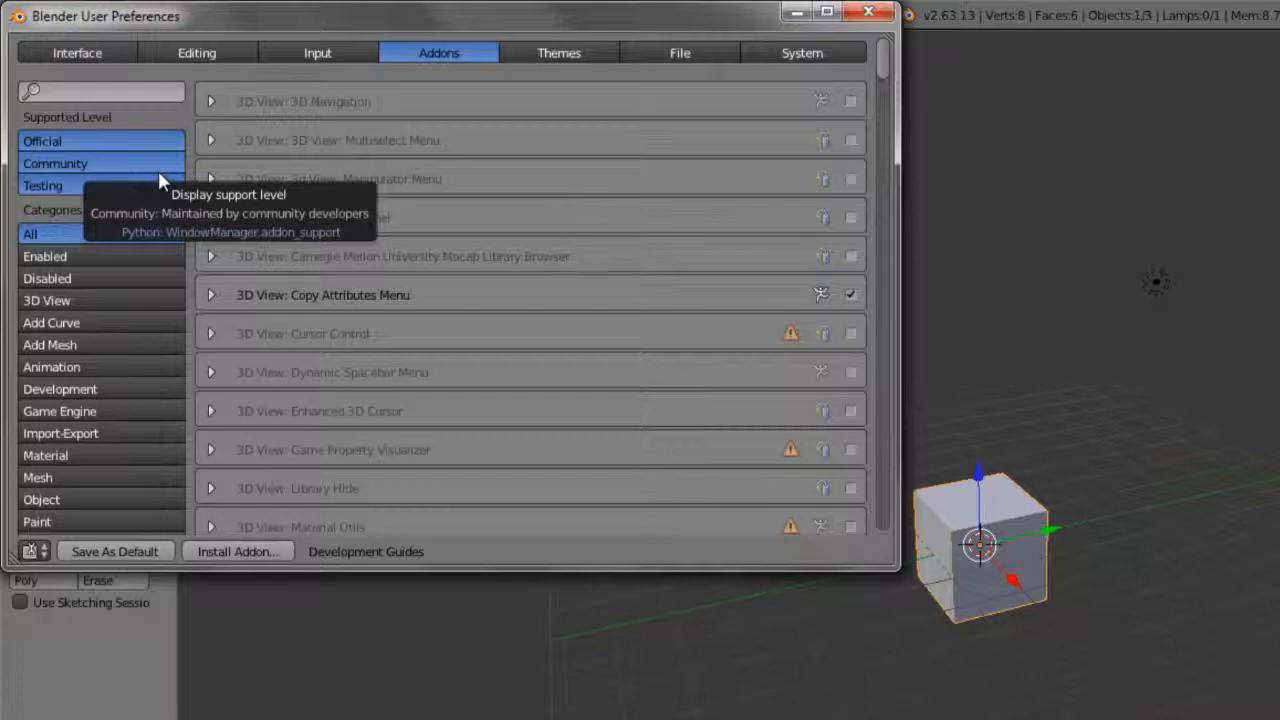
mouse_move(164, 184)
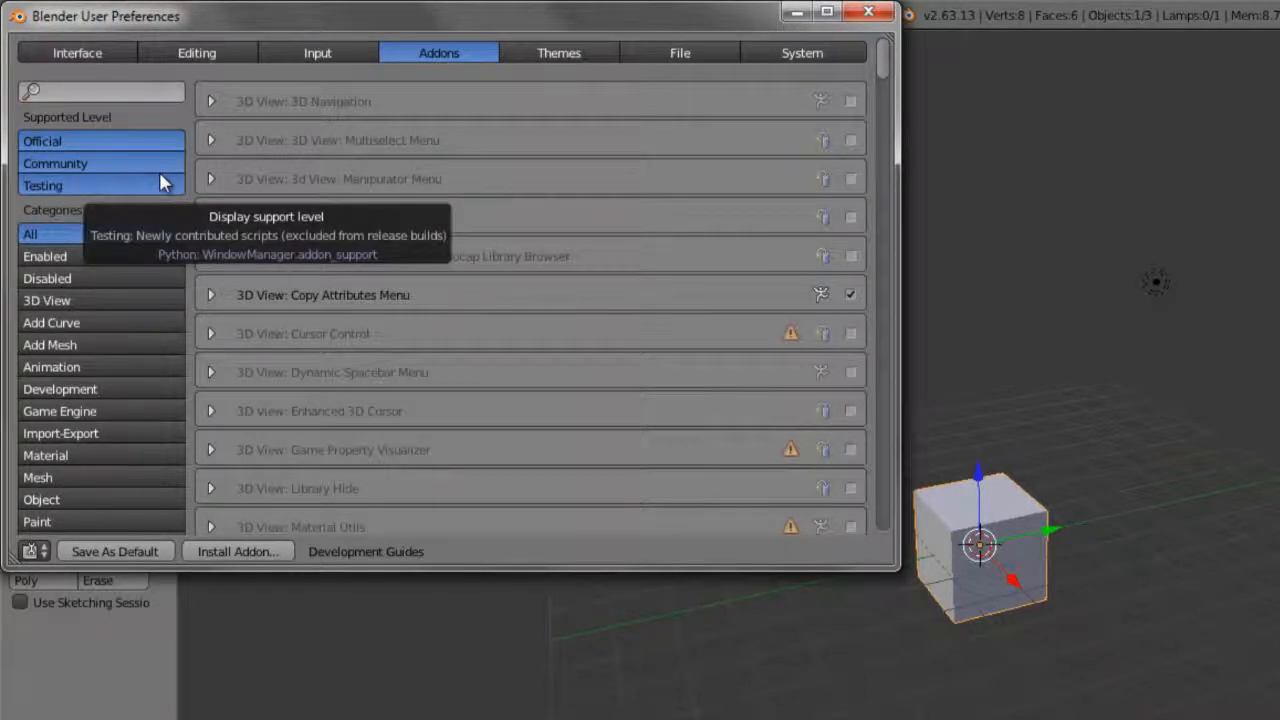
mouse_move(120, 188)
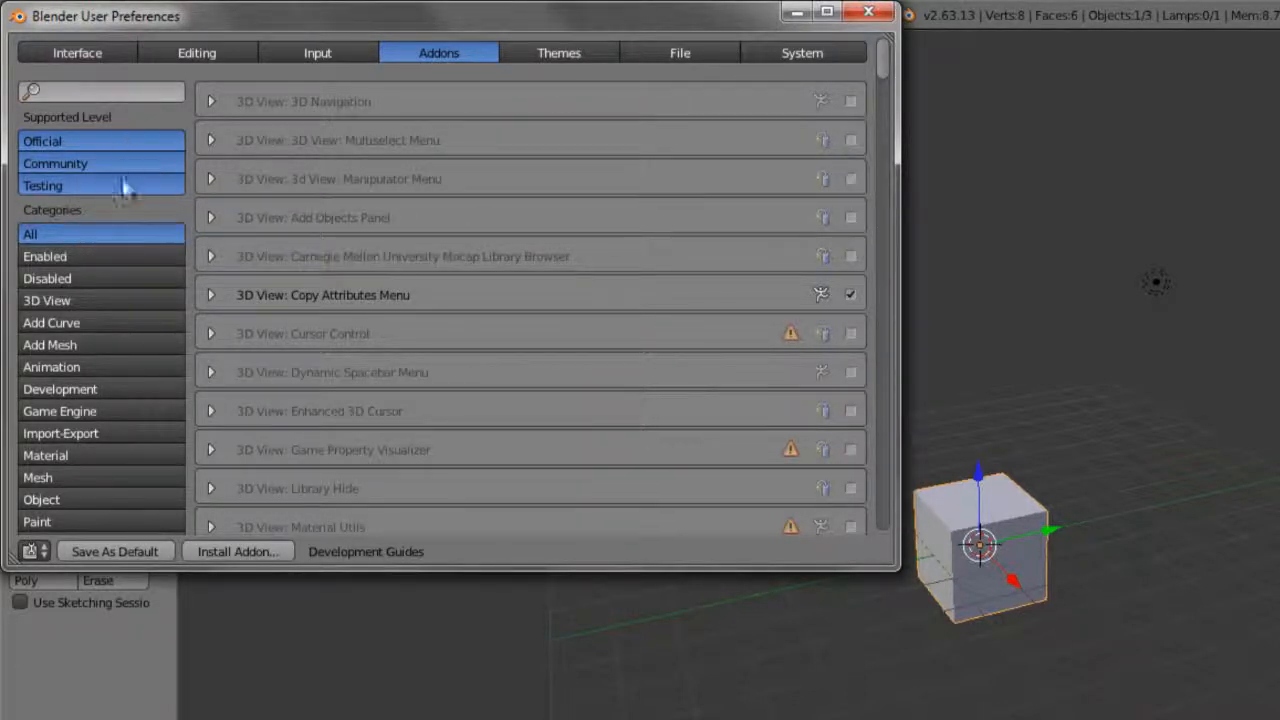
scroll(down, 3)
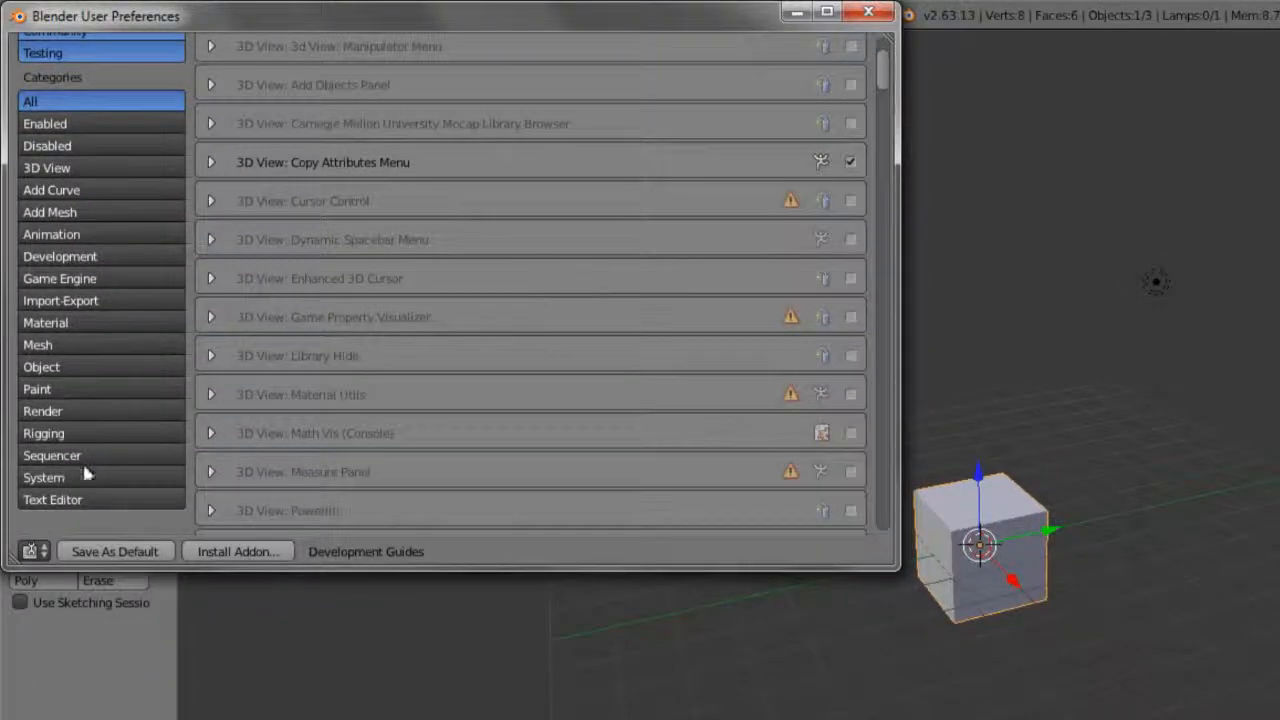
scroll(down, 3)
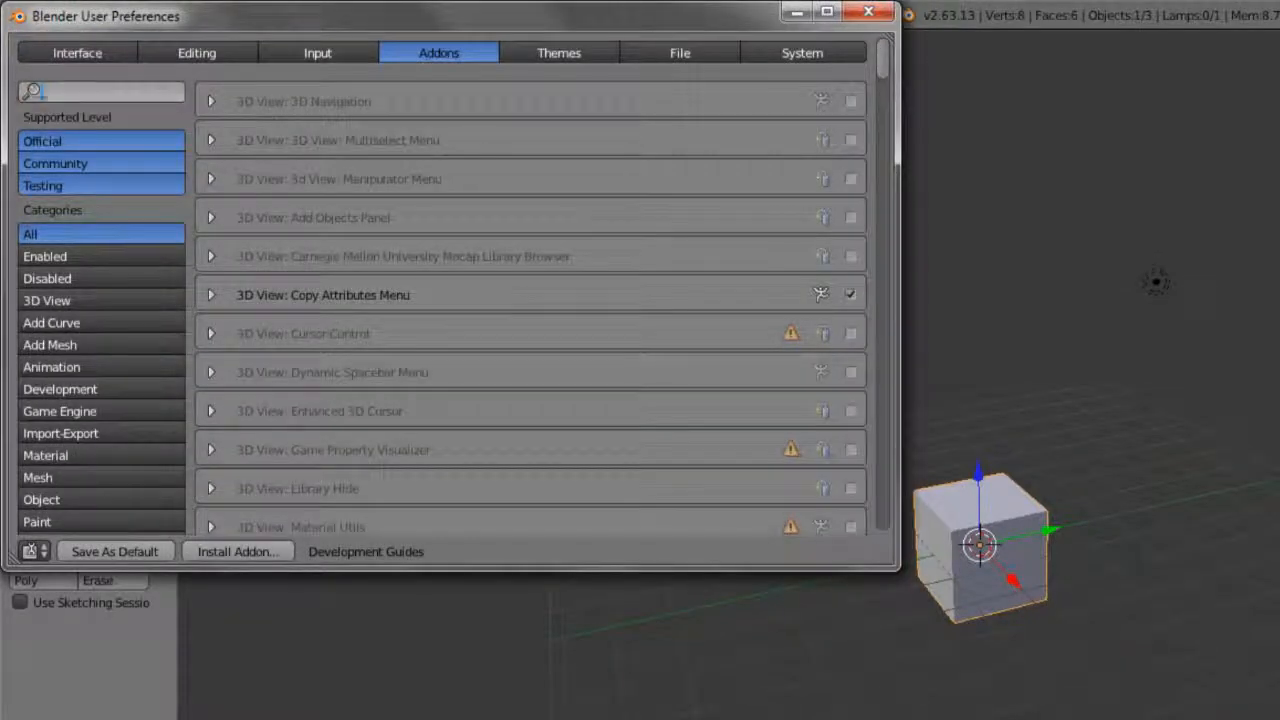
- Filter the add-on list by 'dynamic' and close User Preferences
click(100, 92)
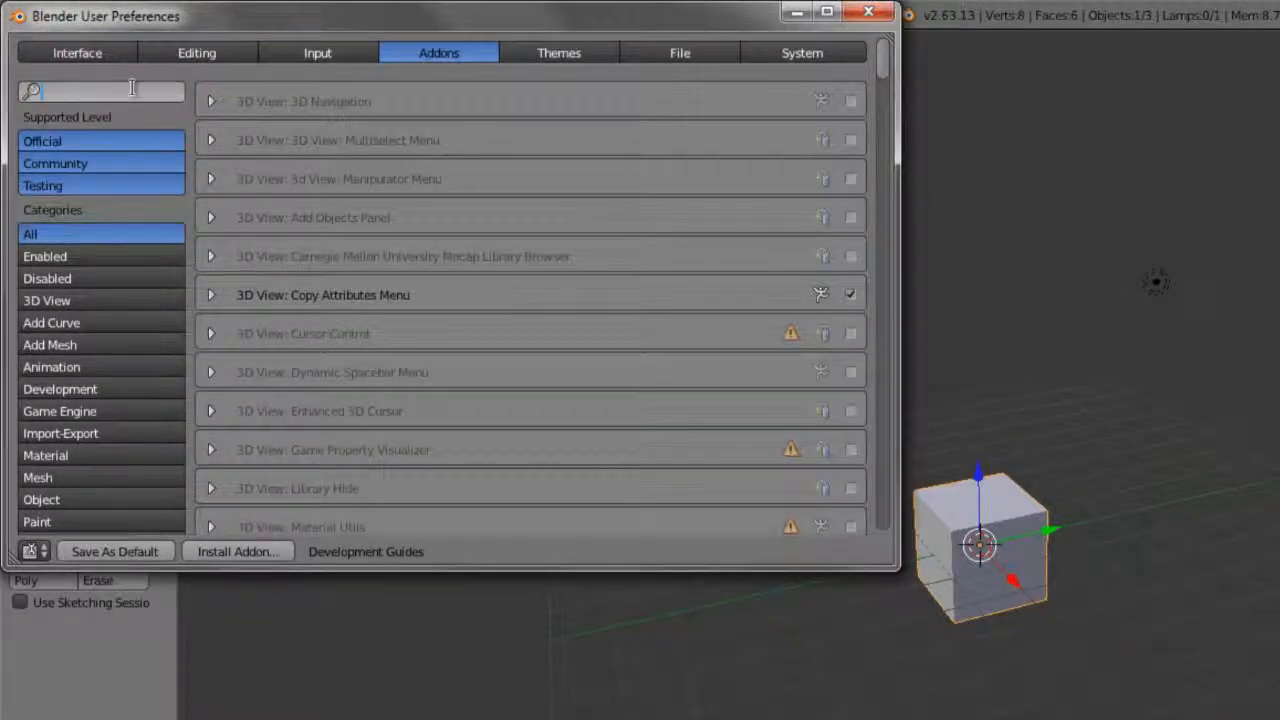
text(dynamic)
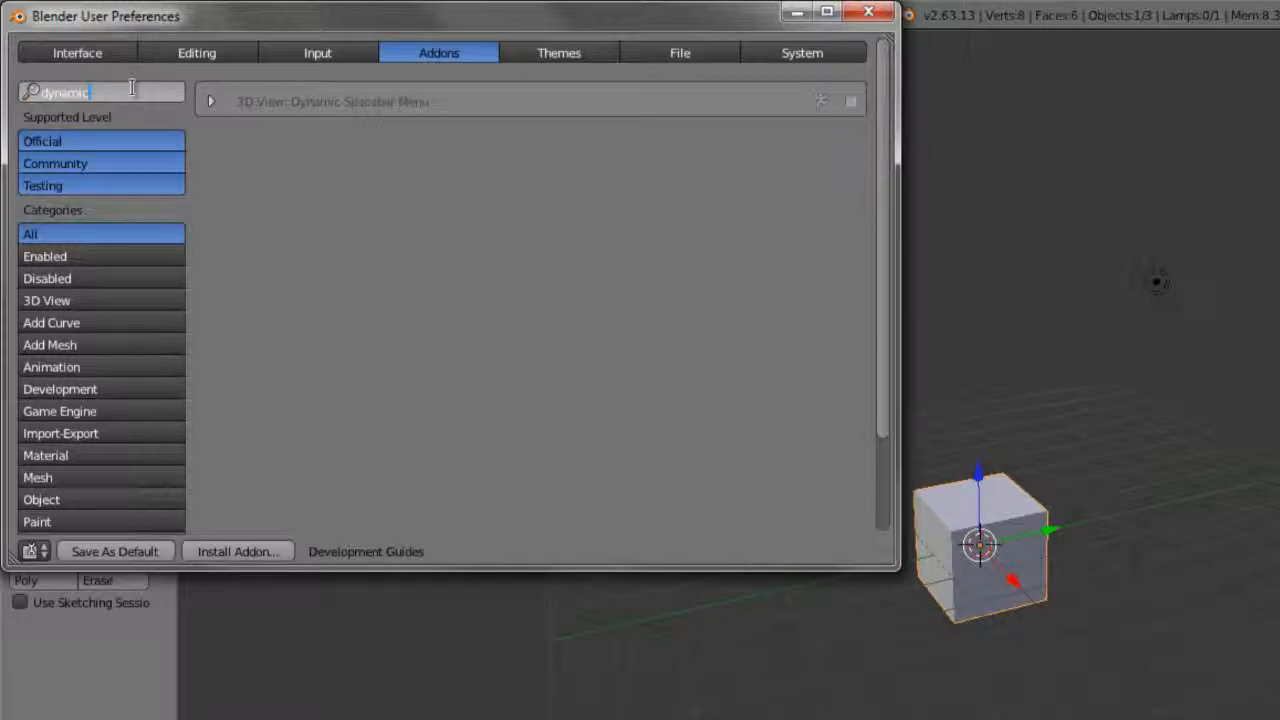
click(868, 12)
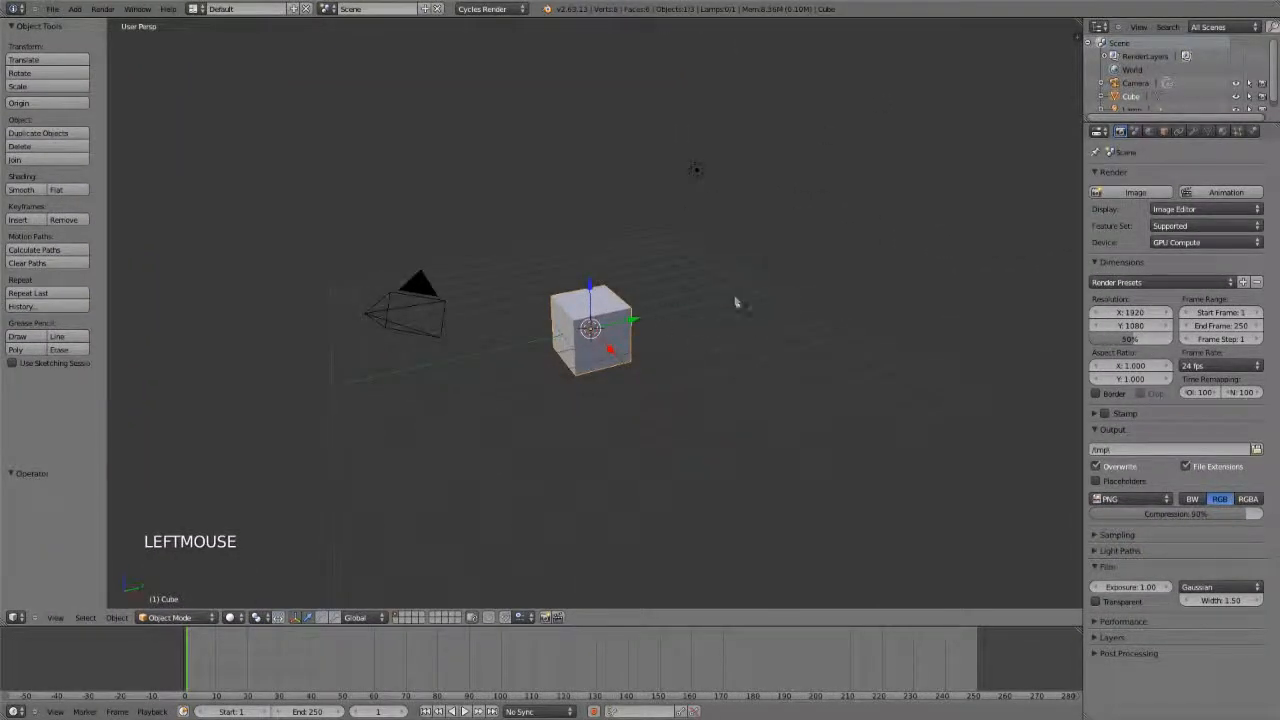
- Search the operator list for 'quad' and run Toggle Quad View
key(space)
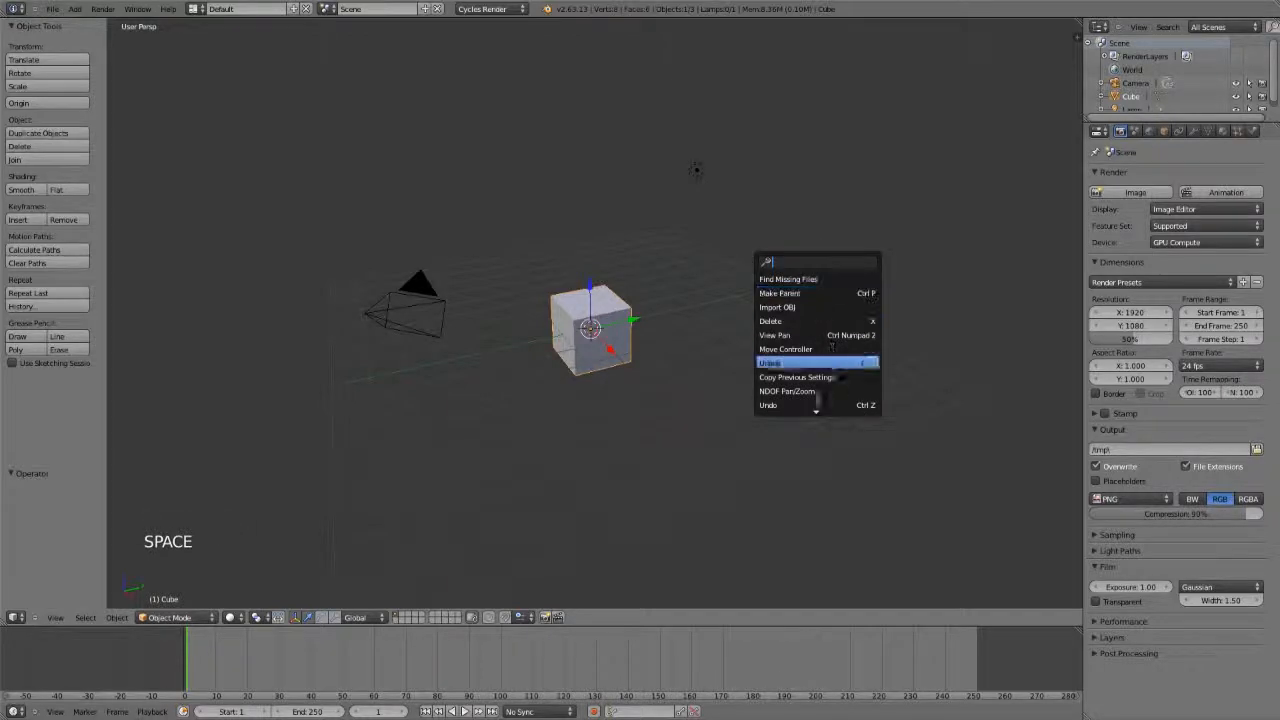
scroll(down, 3)
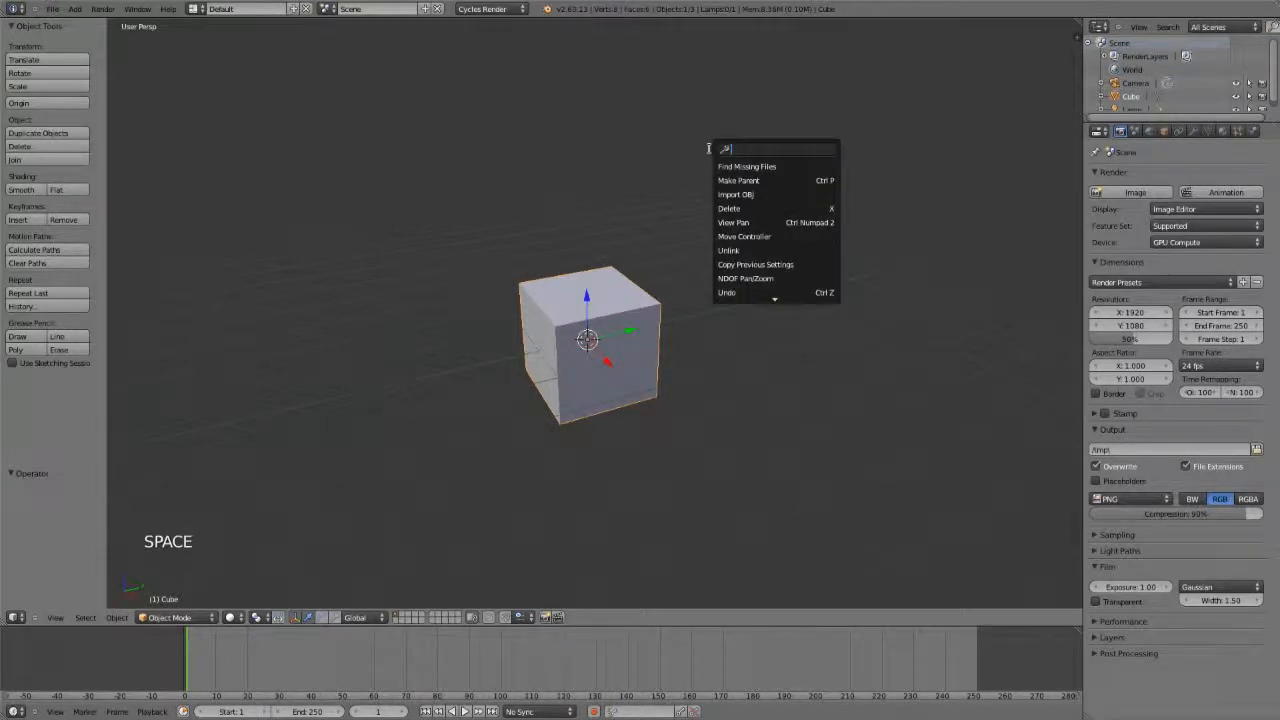
text(add cube)
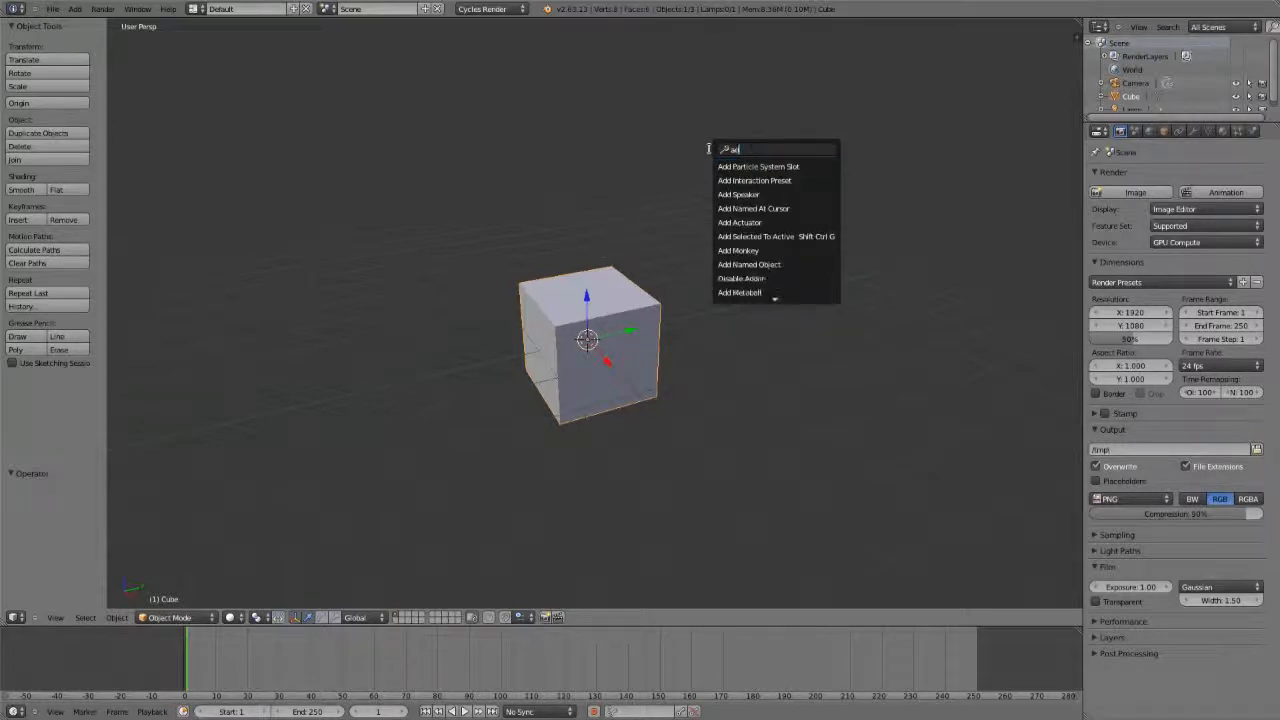
text(quad)
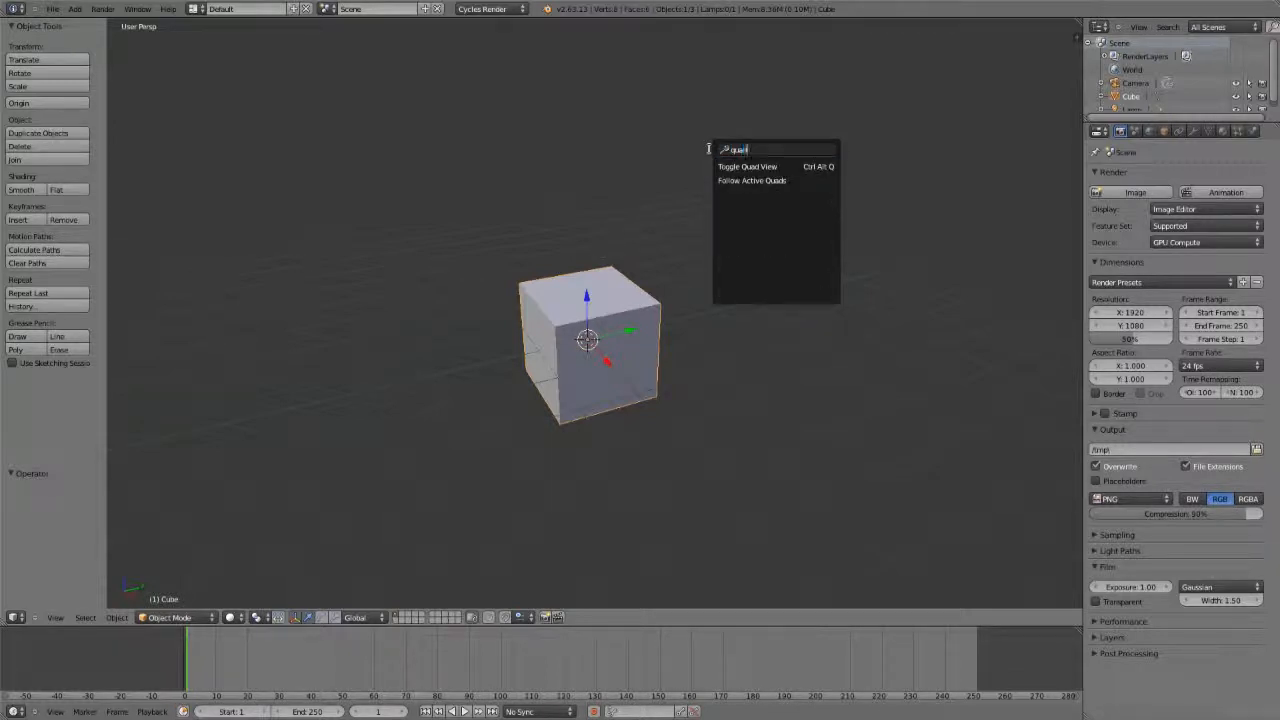
click(748, 166)
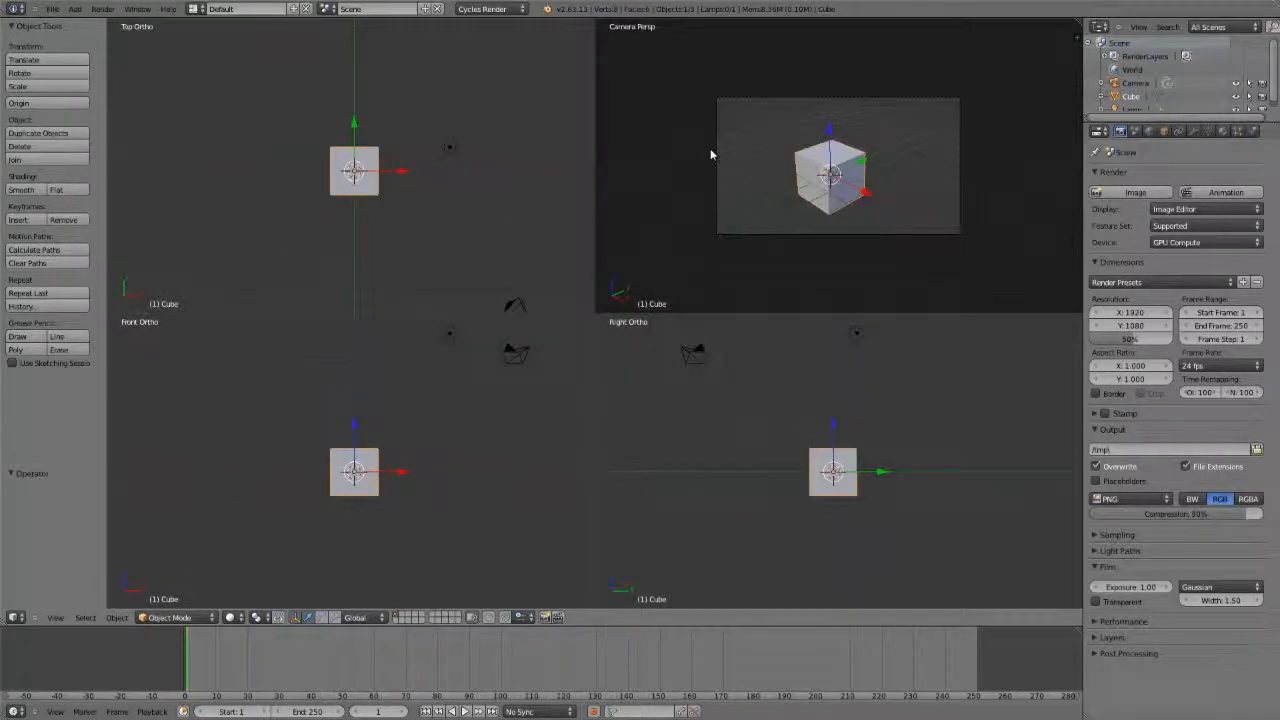
- Return to a single camera view and reopen User Preferences
key(space)
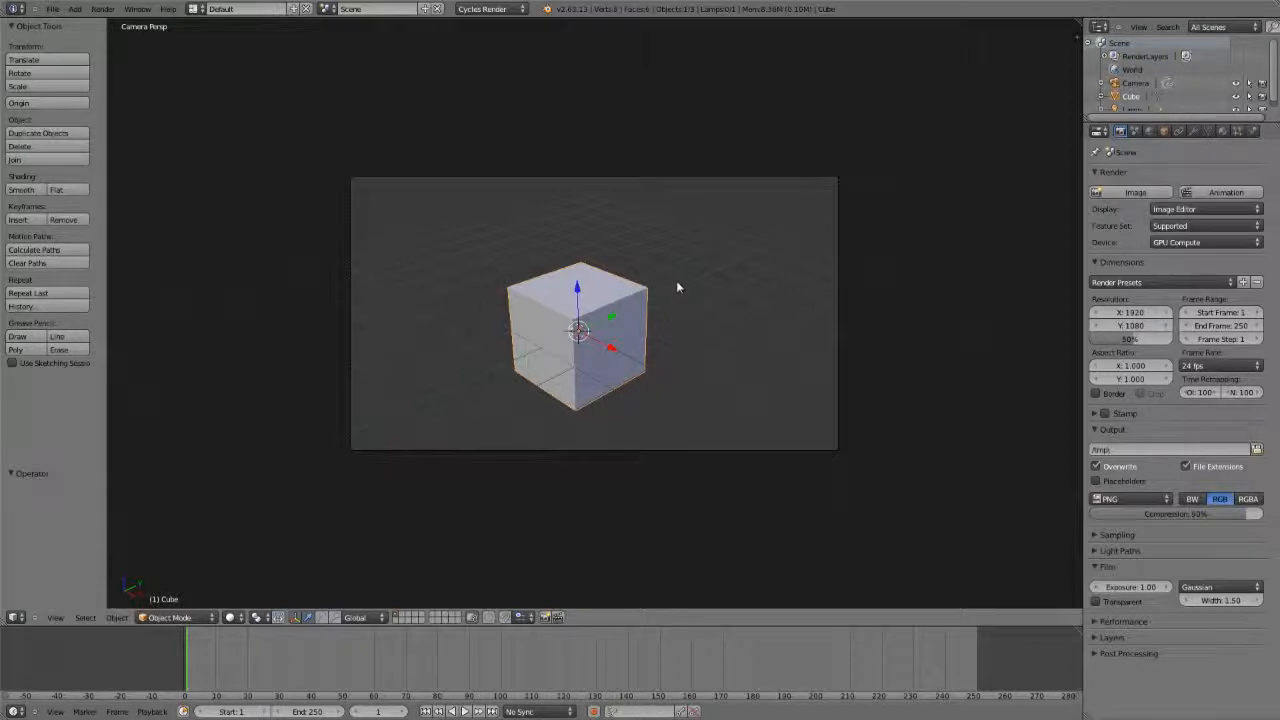
key(space)
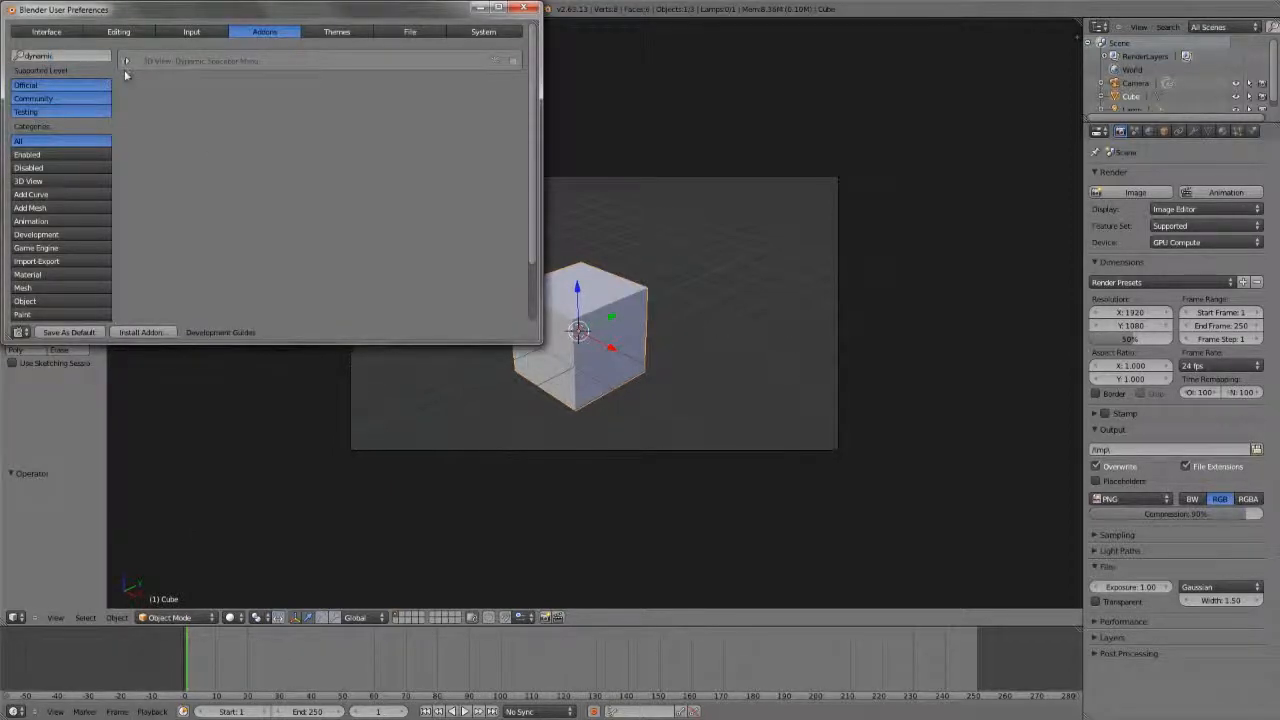
- Enable the 3D View: Dynamic Spacebar Menu add-on
click(128, 60)
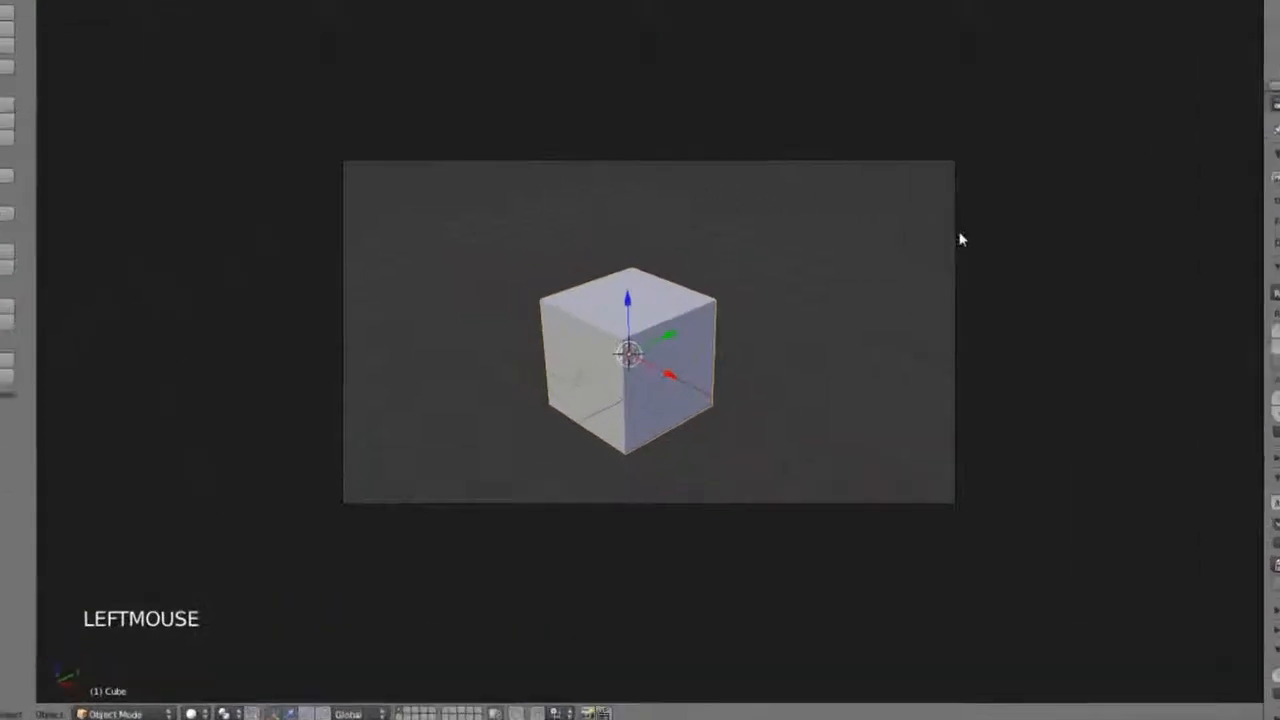
key(space)
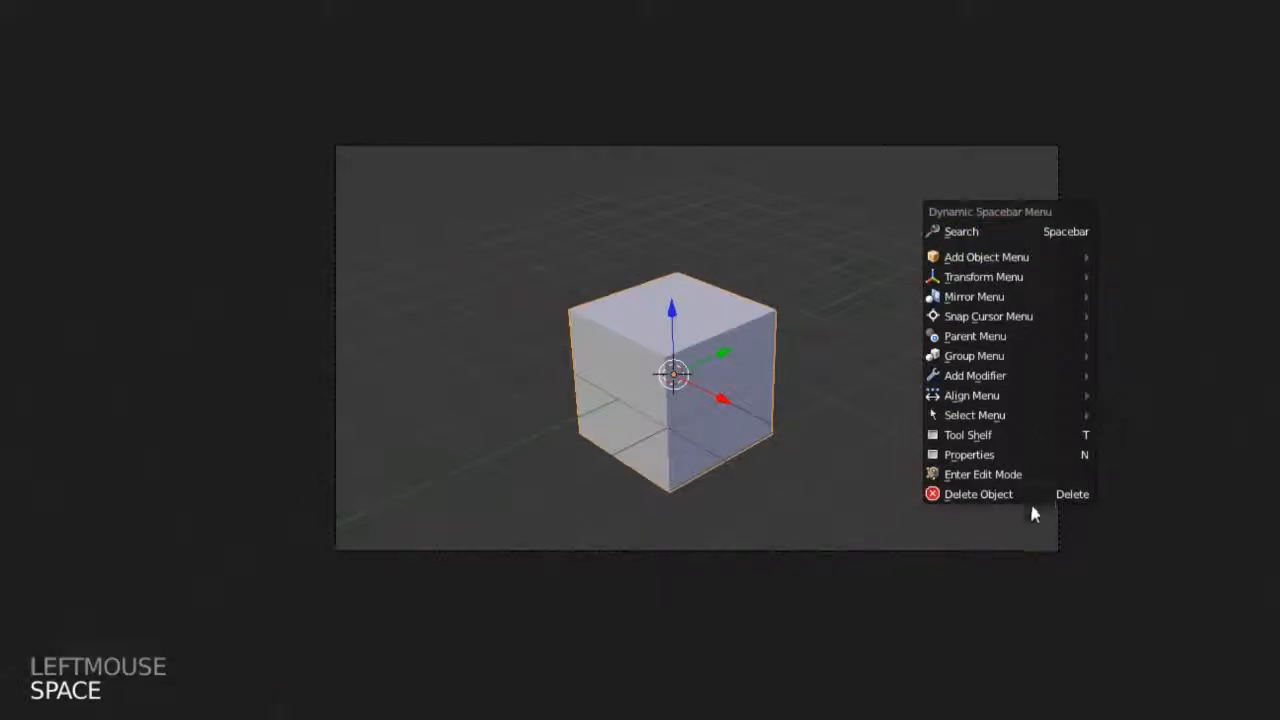
mouse_move(960, 232)
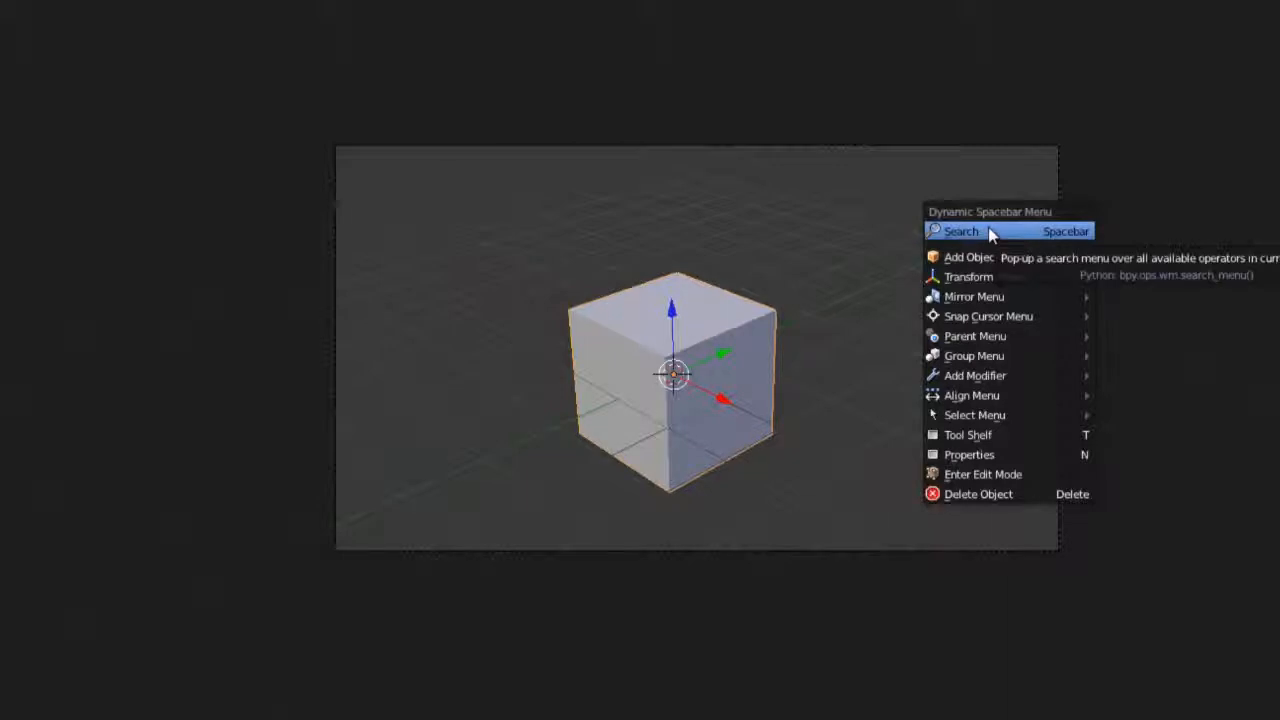
click(960, 232)
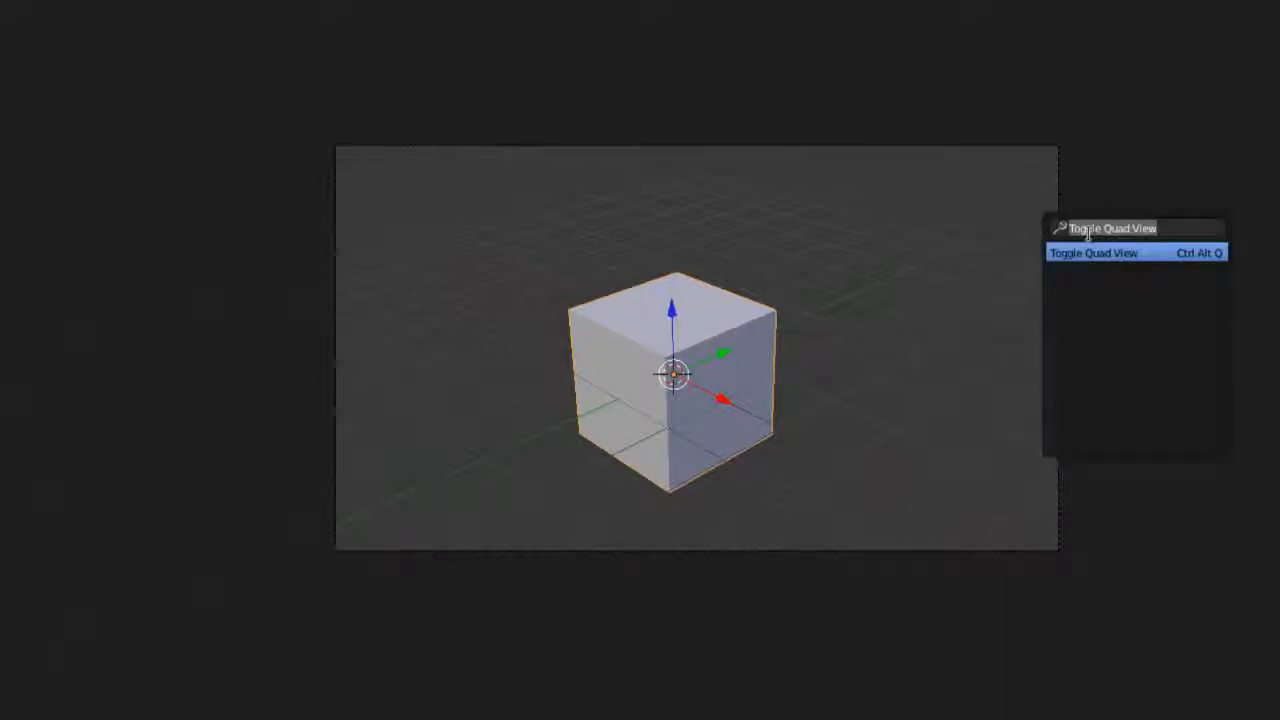
key(space)
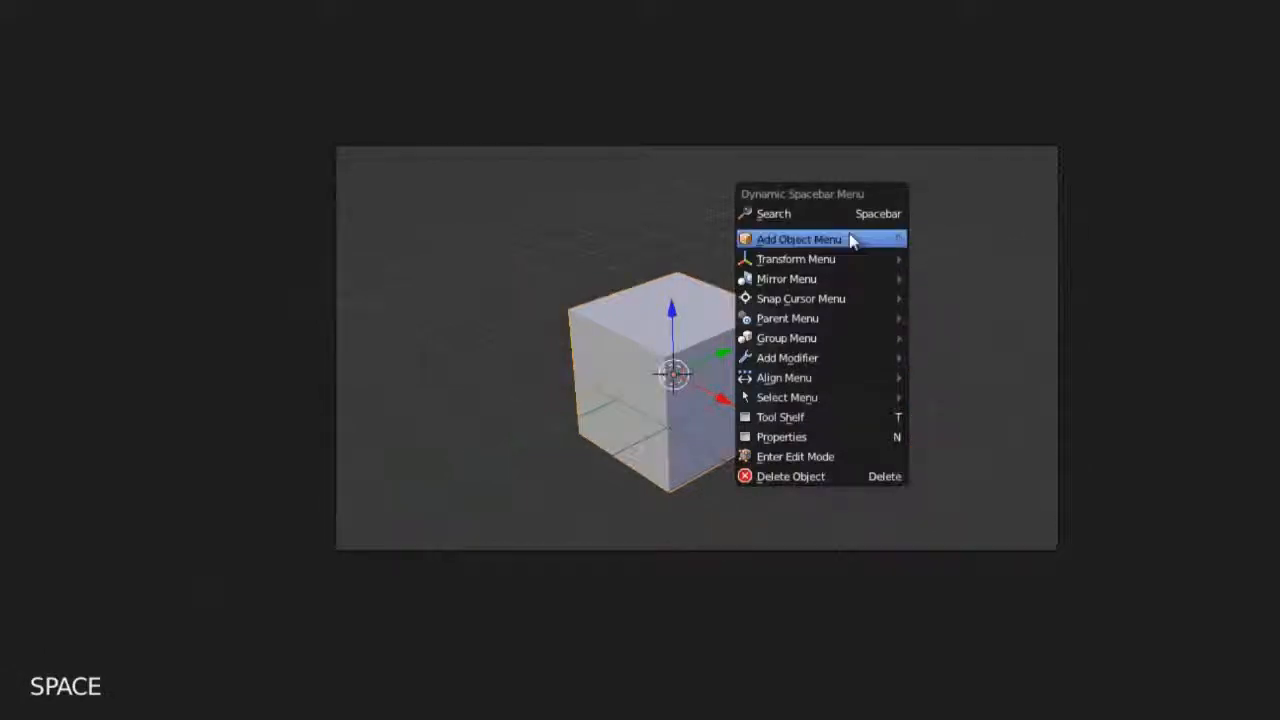
mouse_move(796, 260)
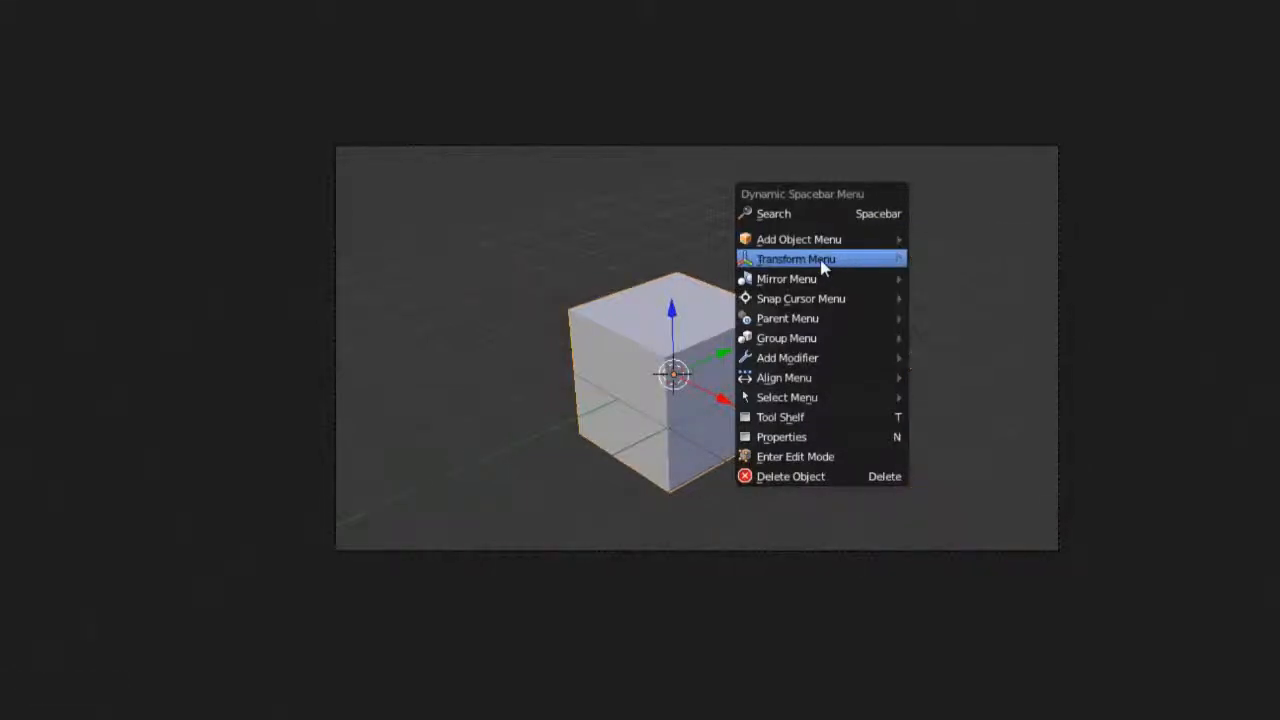
mouse_move(786, 278)
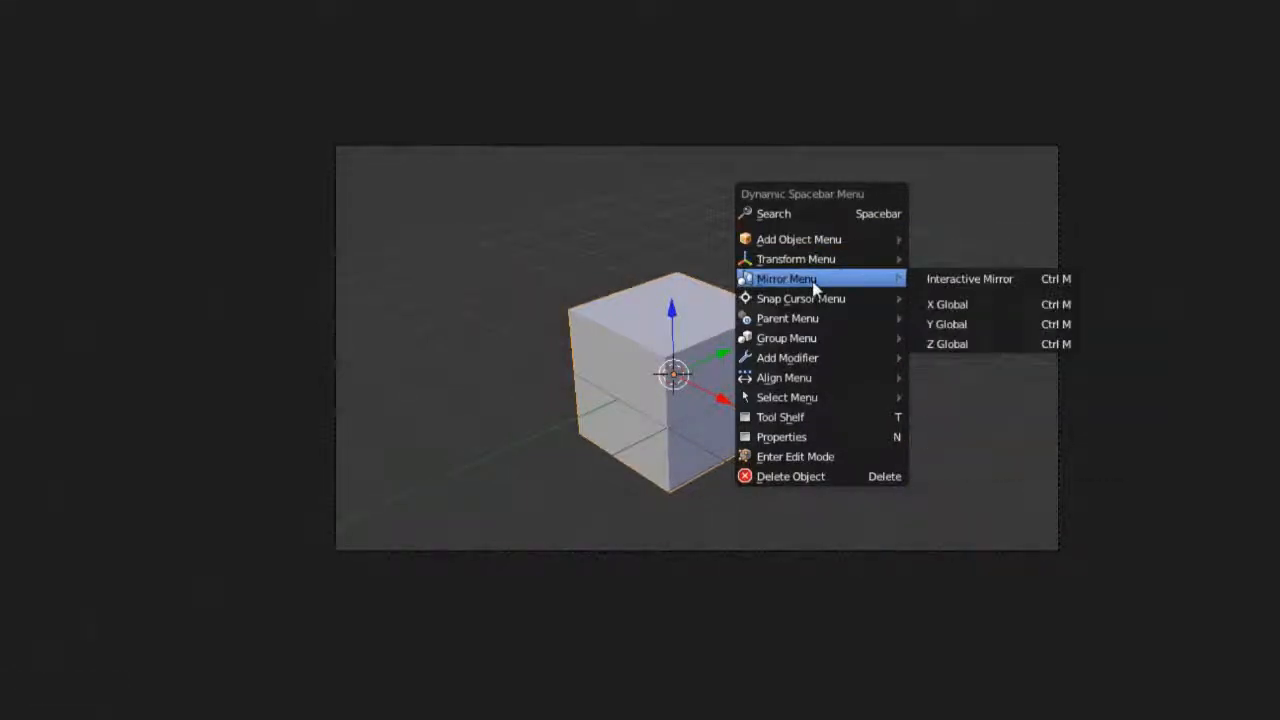
mouse_move(788, 358)
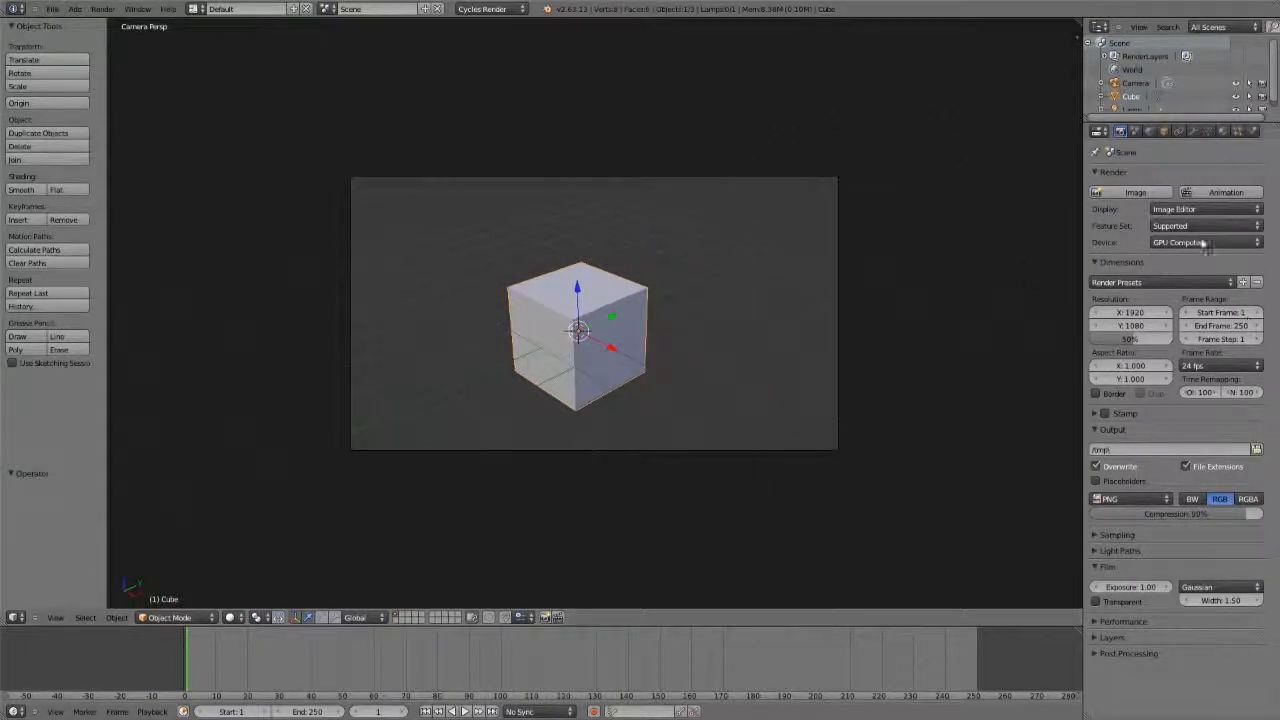
mouse_move(708, 304)
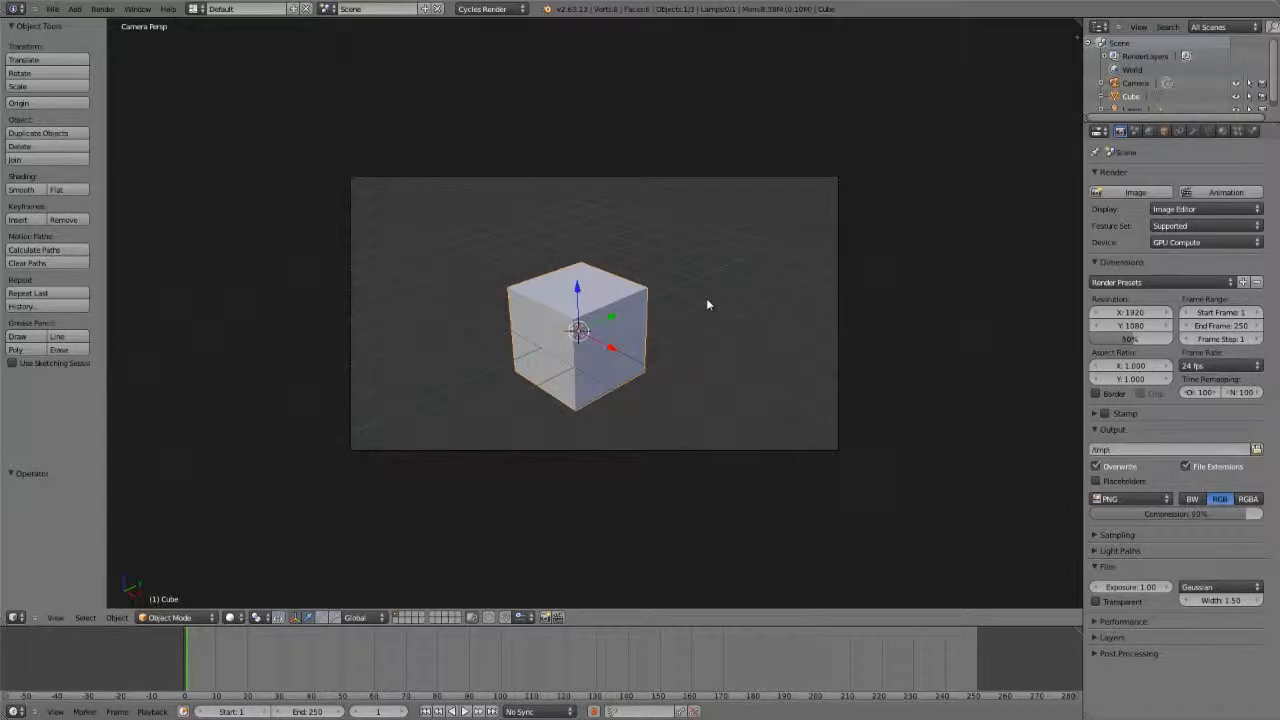
- Zoom in on the cube and switch it into Edit Mode
key(space)
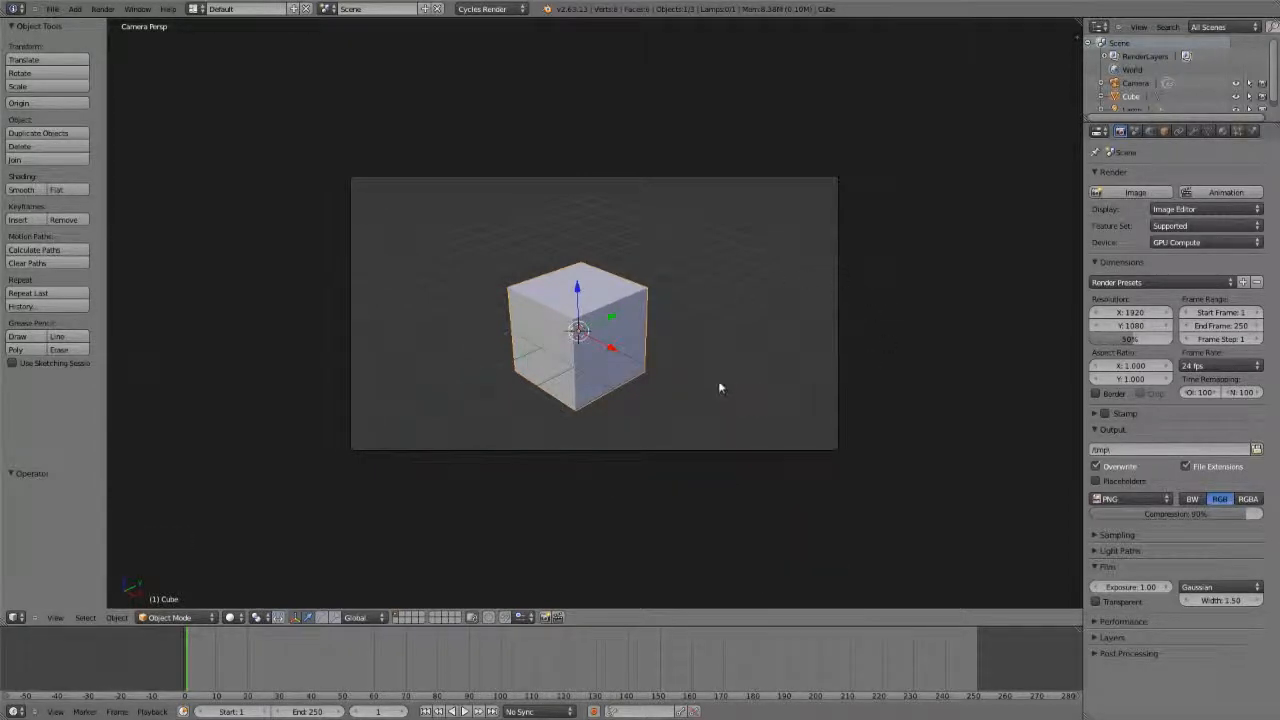
scroll(up, 3)
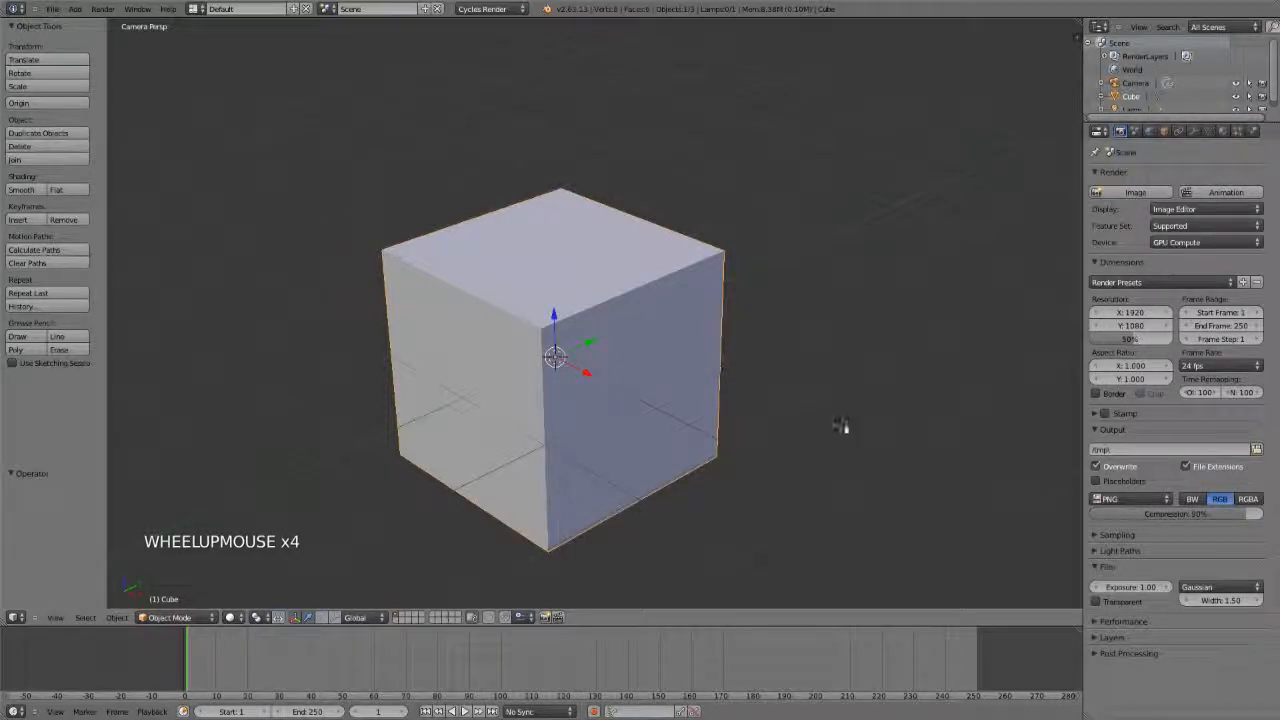
key(space)
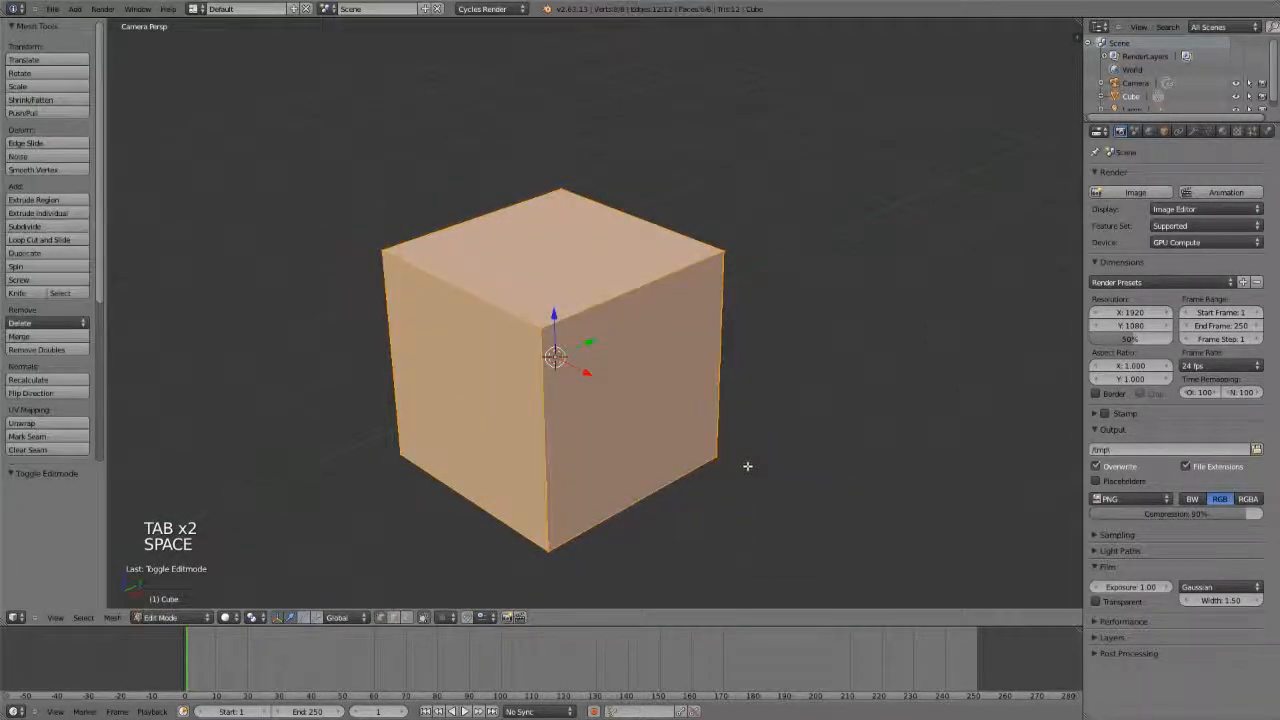
- Bring up the edit-mode spacebar menu twice to explore Add Mesh, Snap Cursor and Multi Select
key(space)
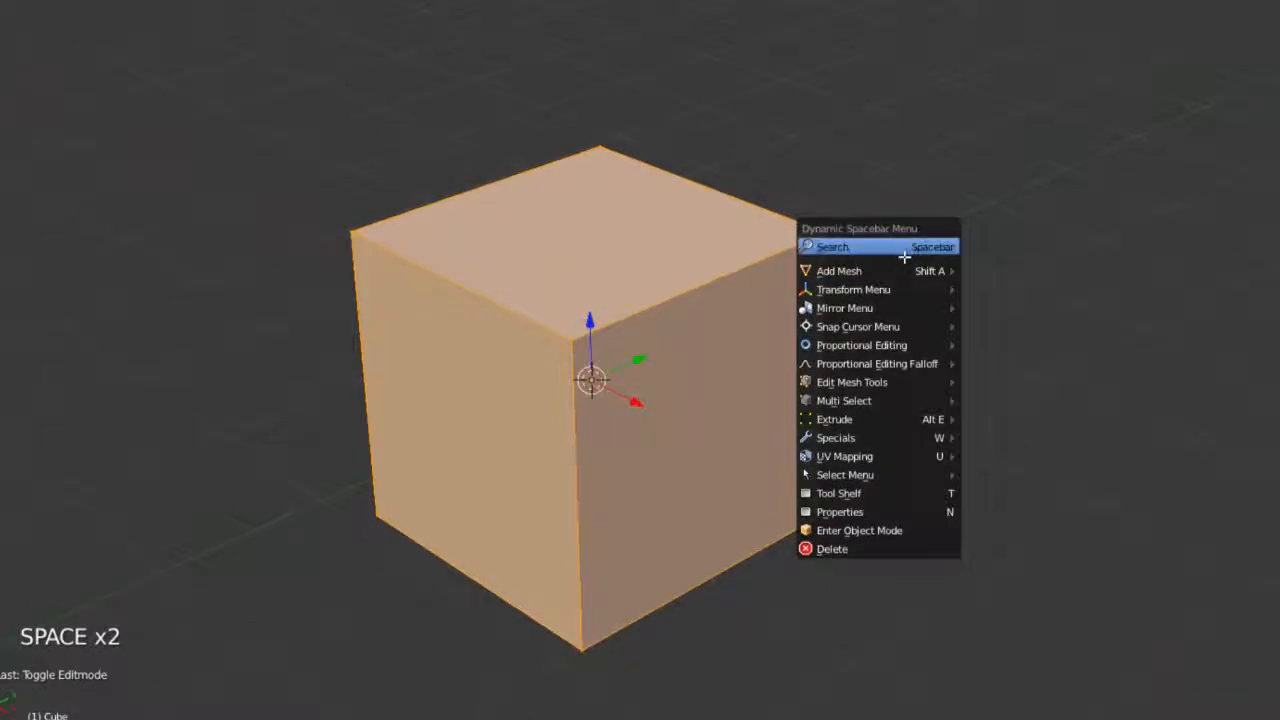
mouse_move(838, 270)
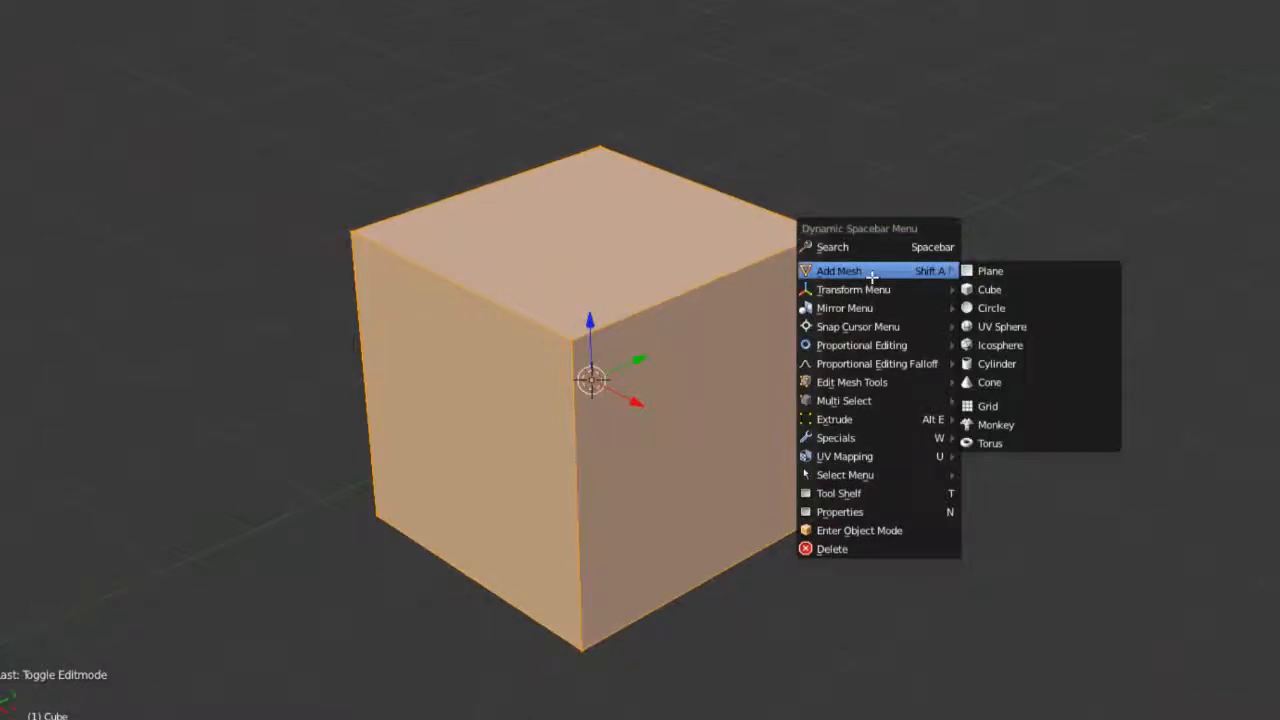
mouse_move(856, 326)
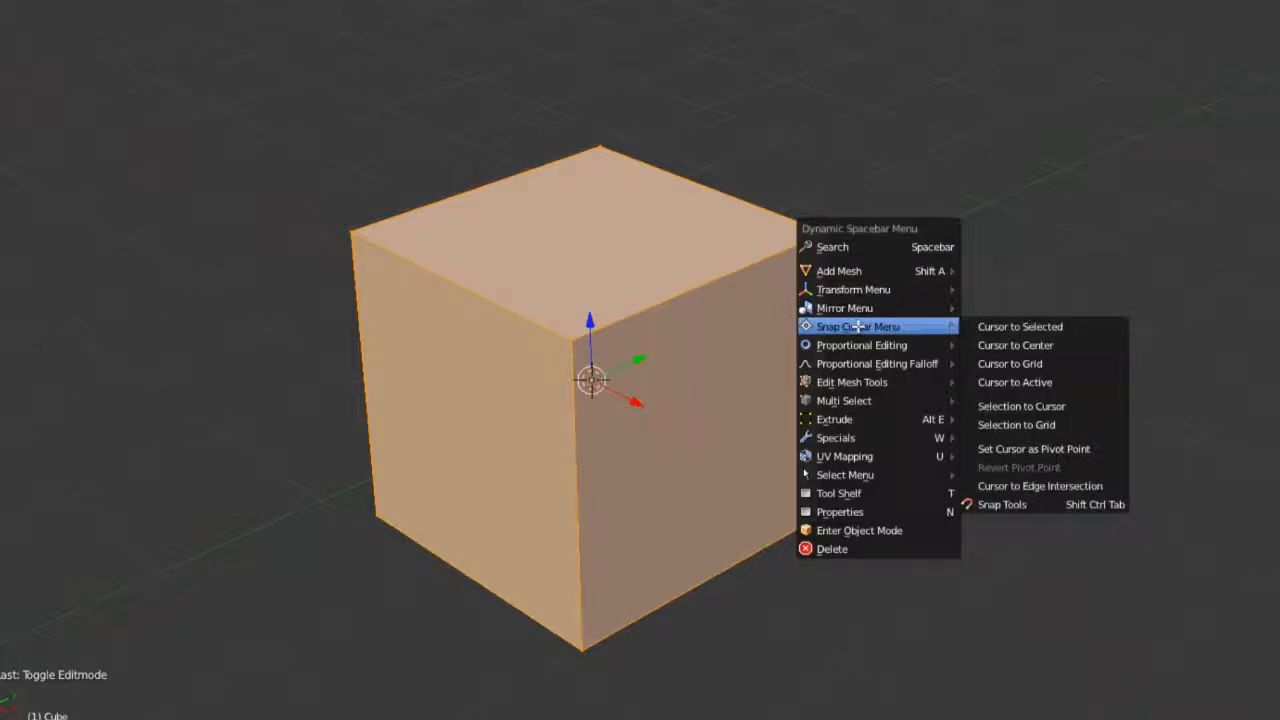
mouse_move(844, 400)
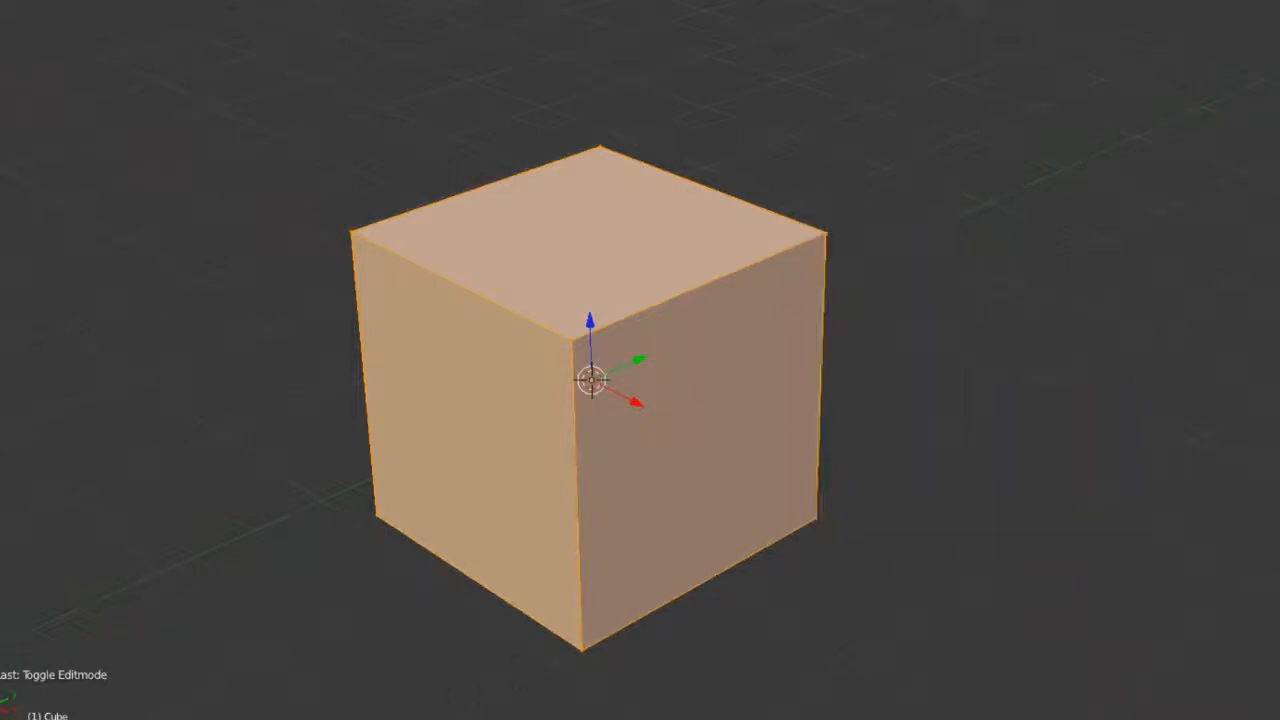
key(space)
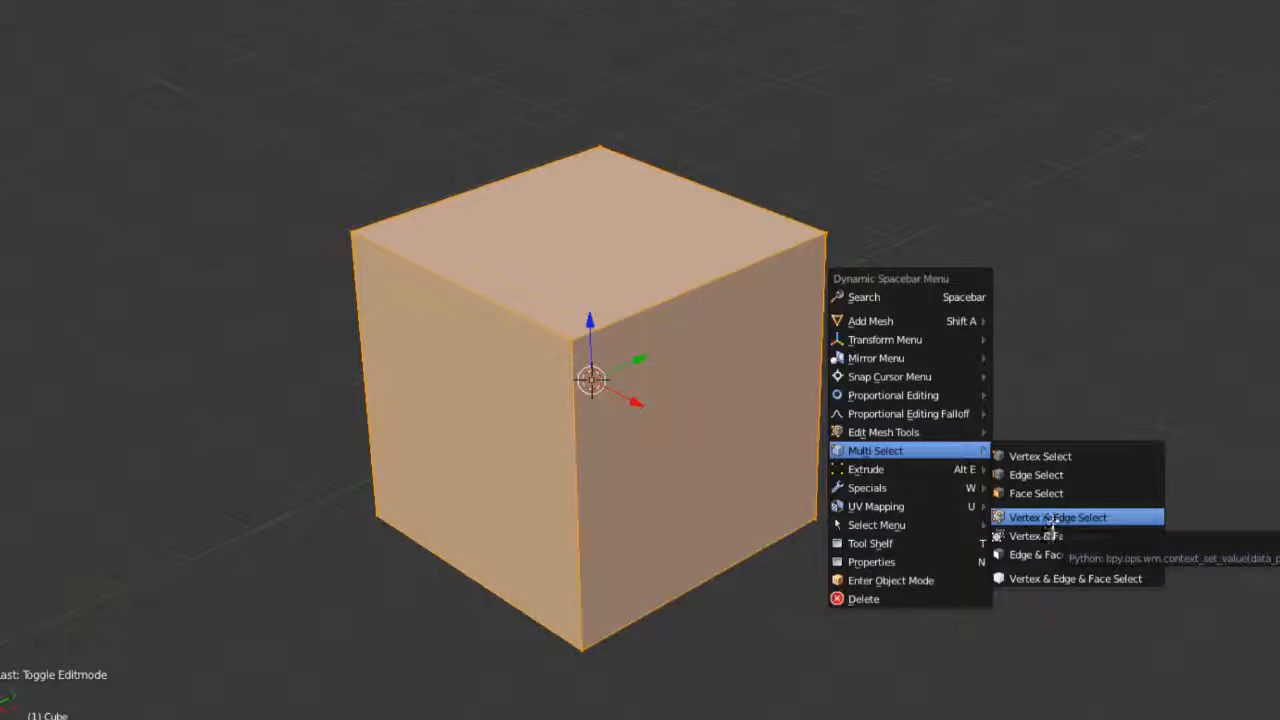
mouse_move(1076, 578)
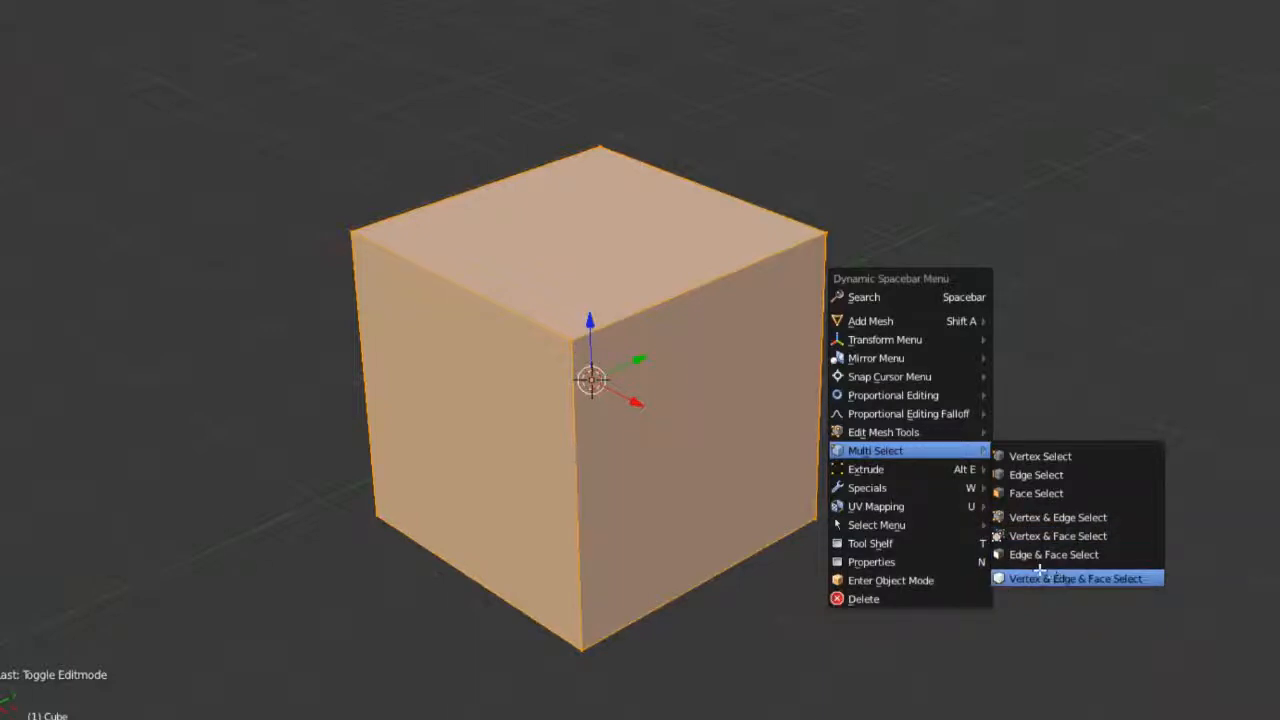
mouse_move(884, 432)
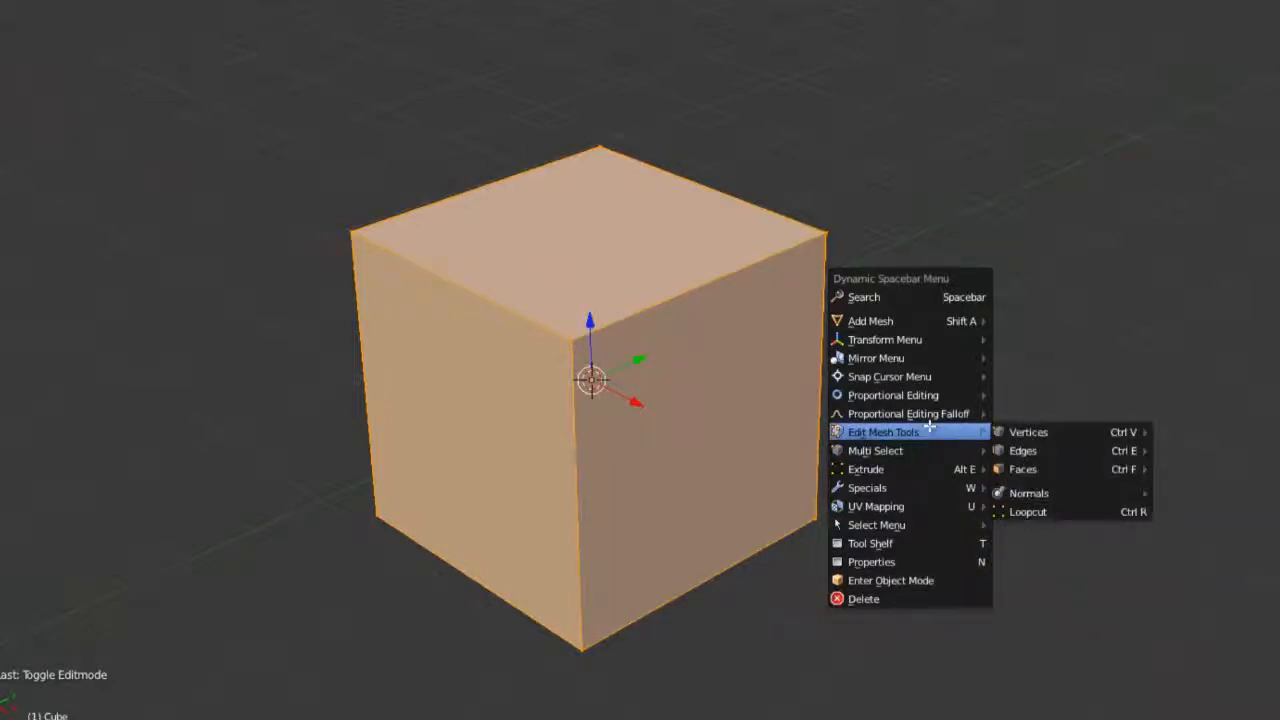
mouse_move(1028, 432)
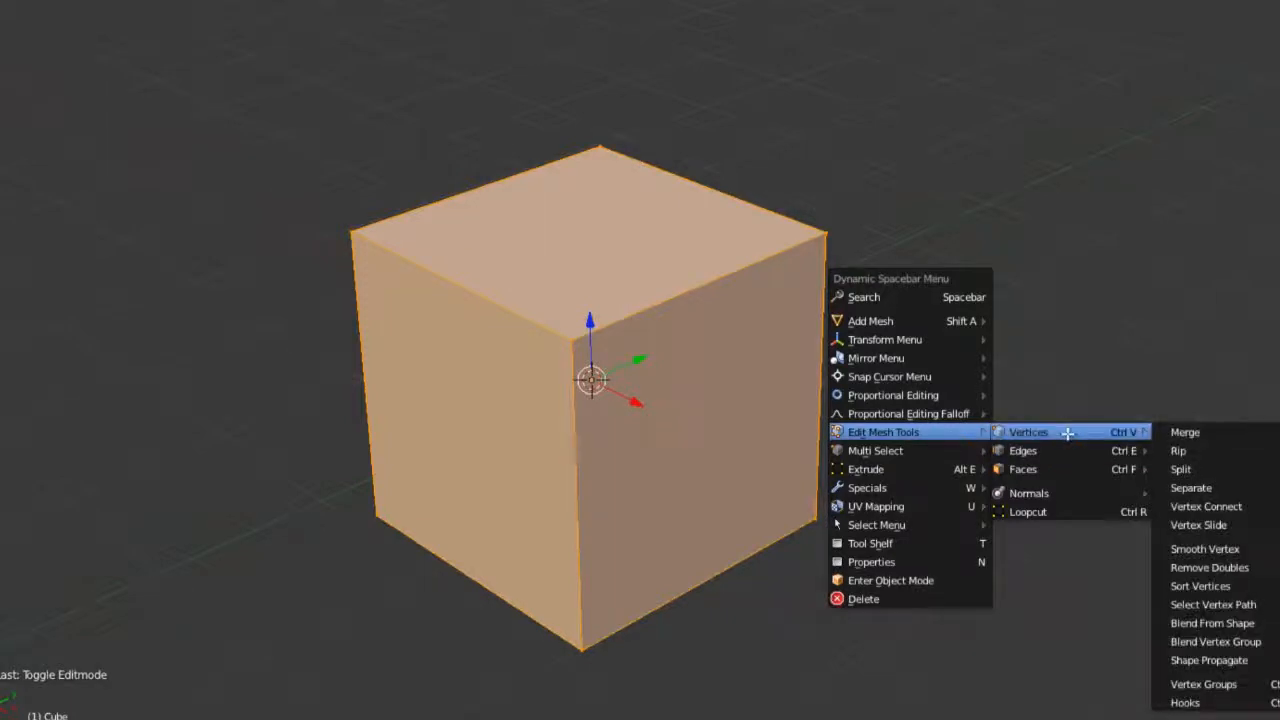
mouse_move(1022, 450)
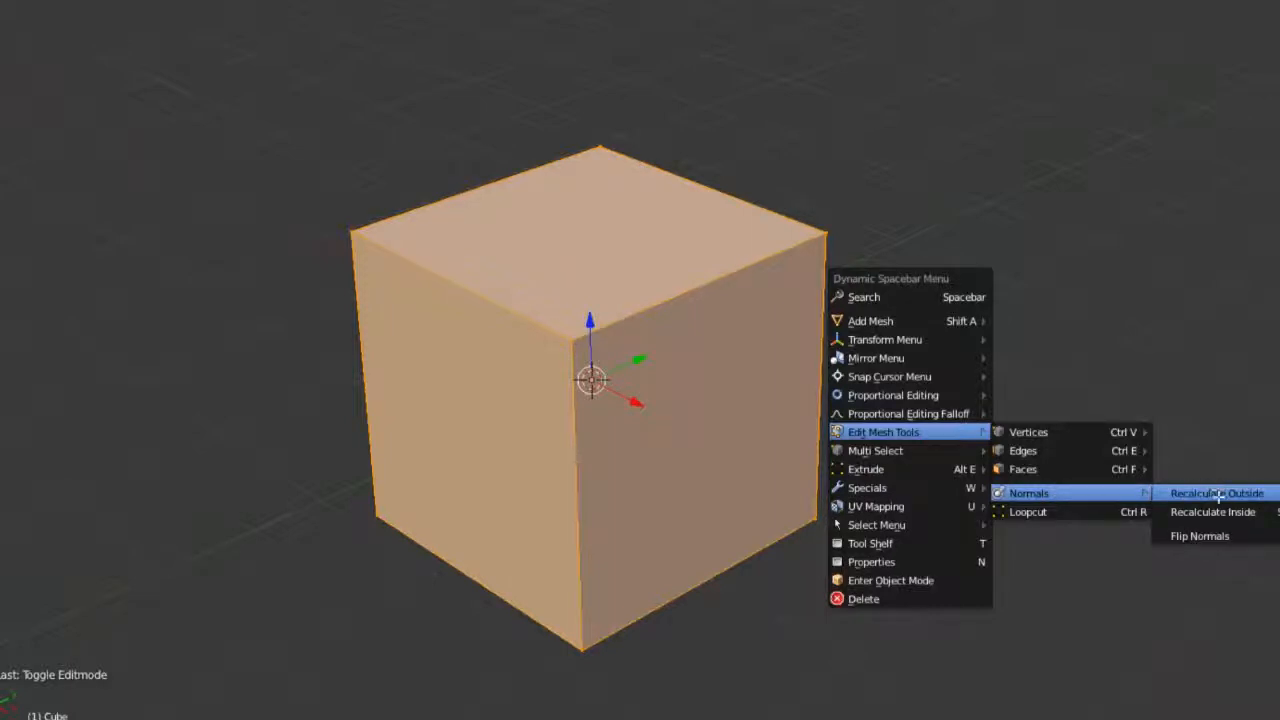
mouse_move(1212, 512)
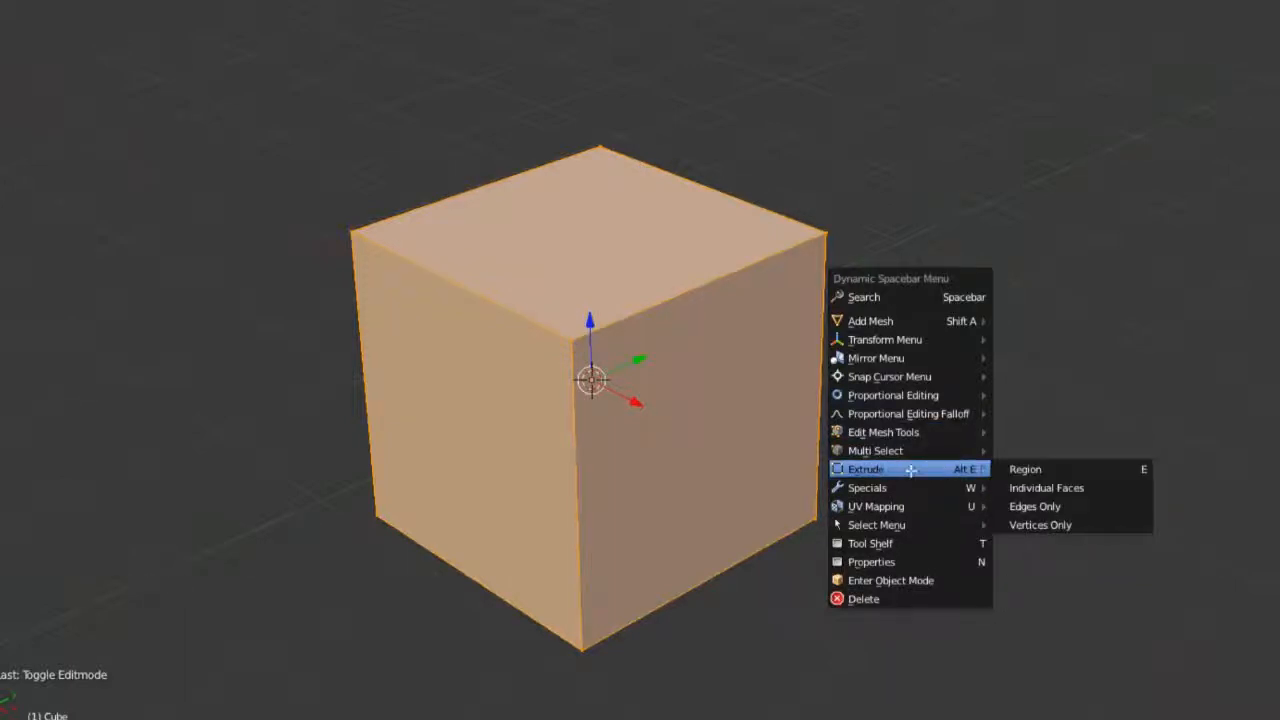
mouse_move(868, 488)
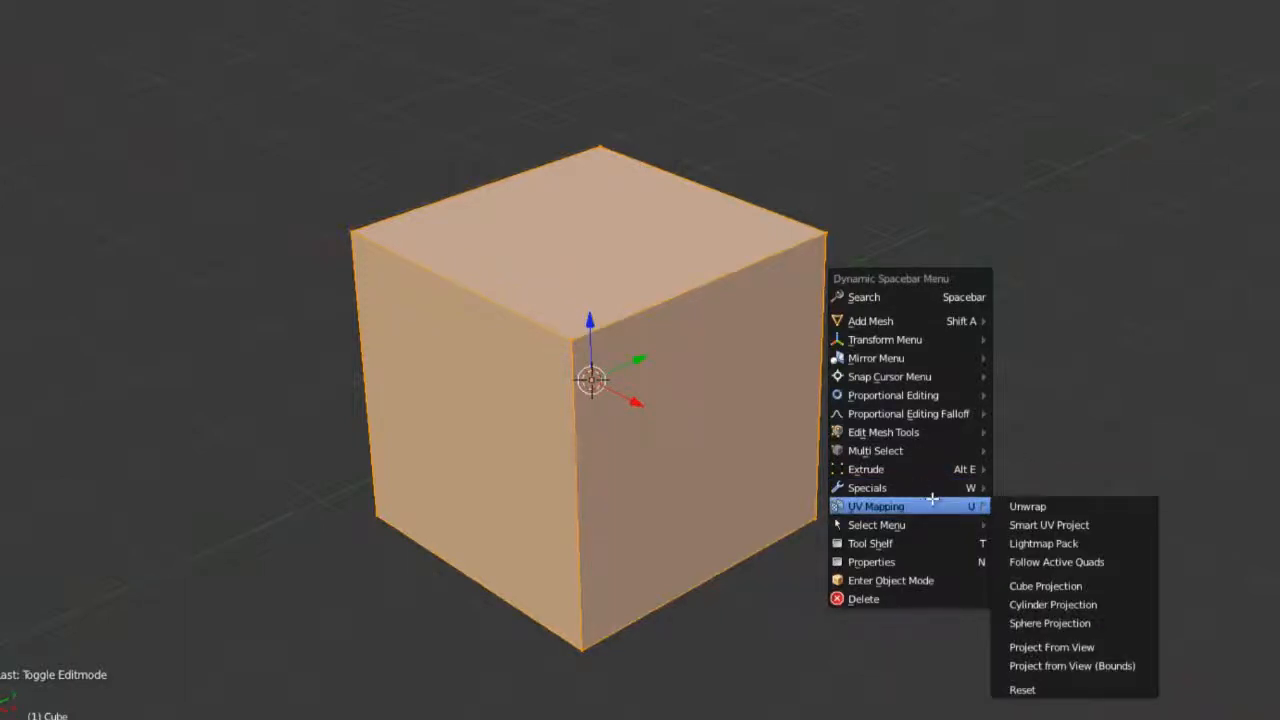
mouse_move(880, 560)
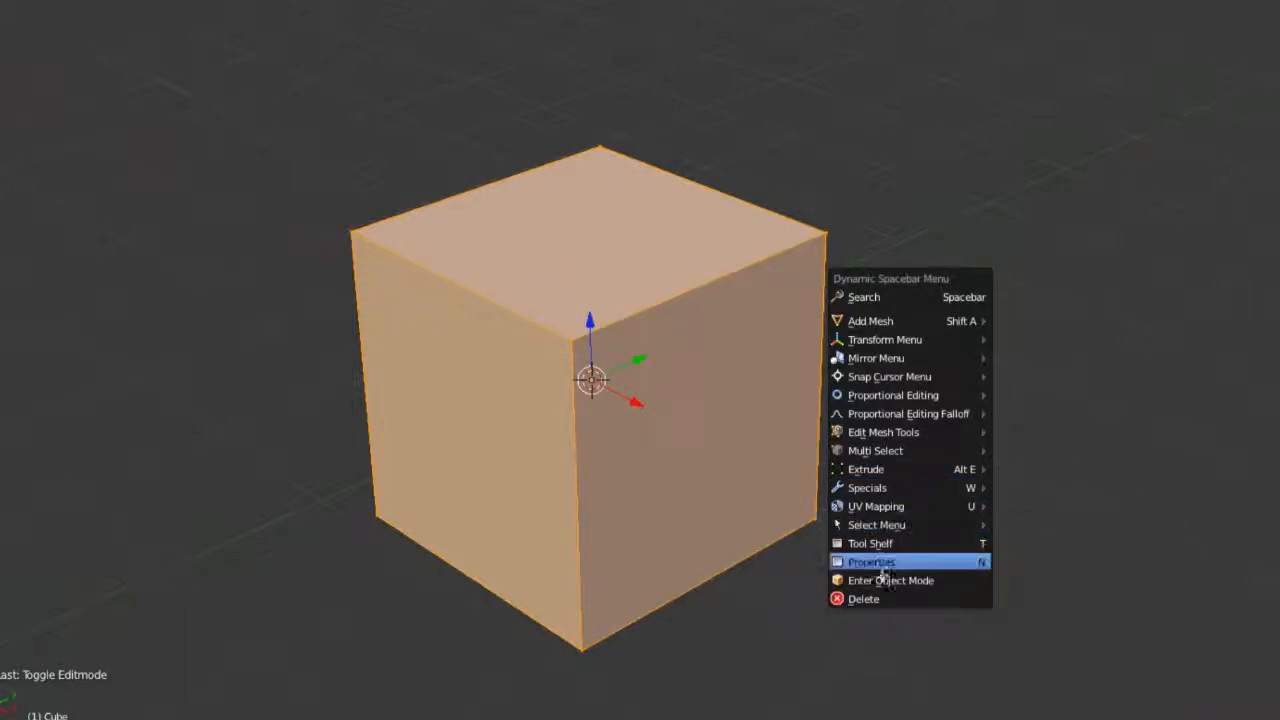
mouse_move(890, 580)
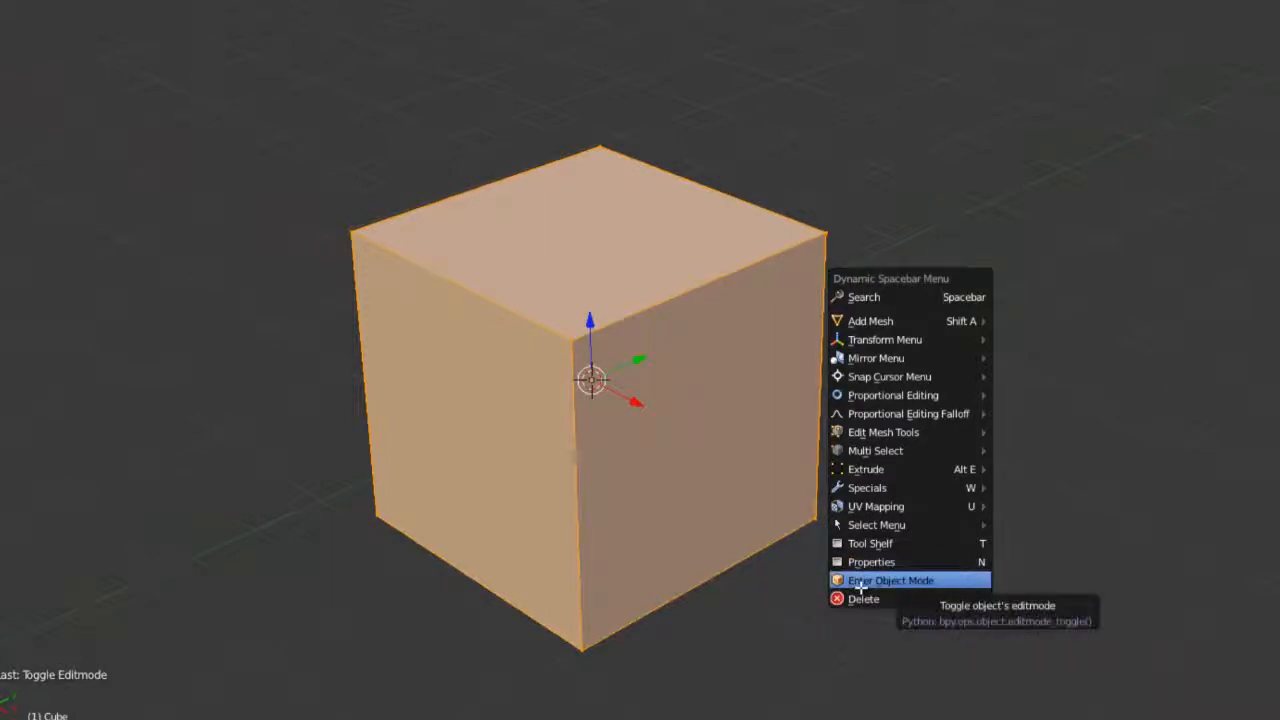
mouse_move(864, 296)
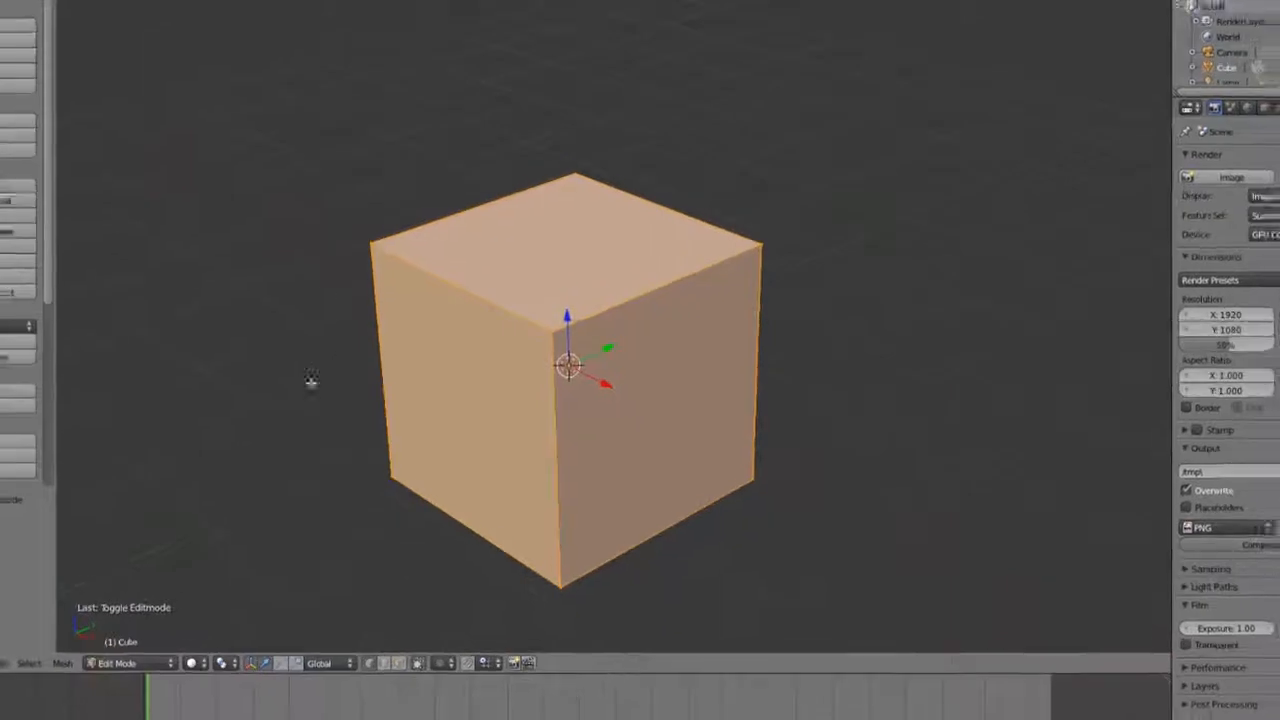
- Toggle the cube out of Edit Mode back to Object Mode
key(Tab)
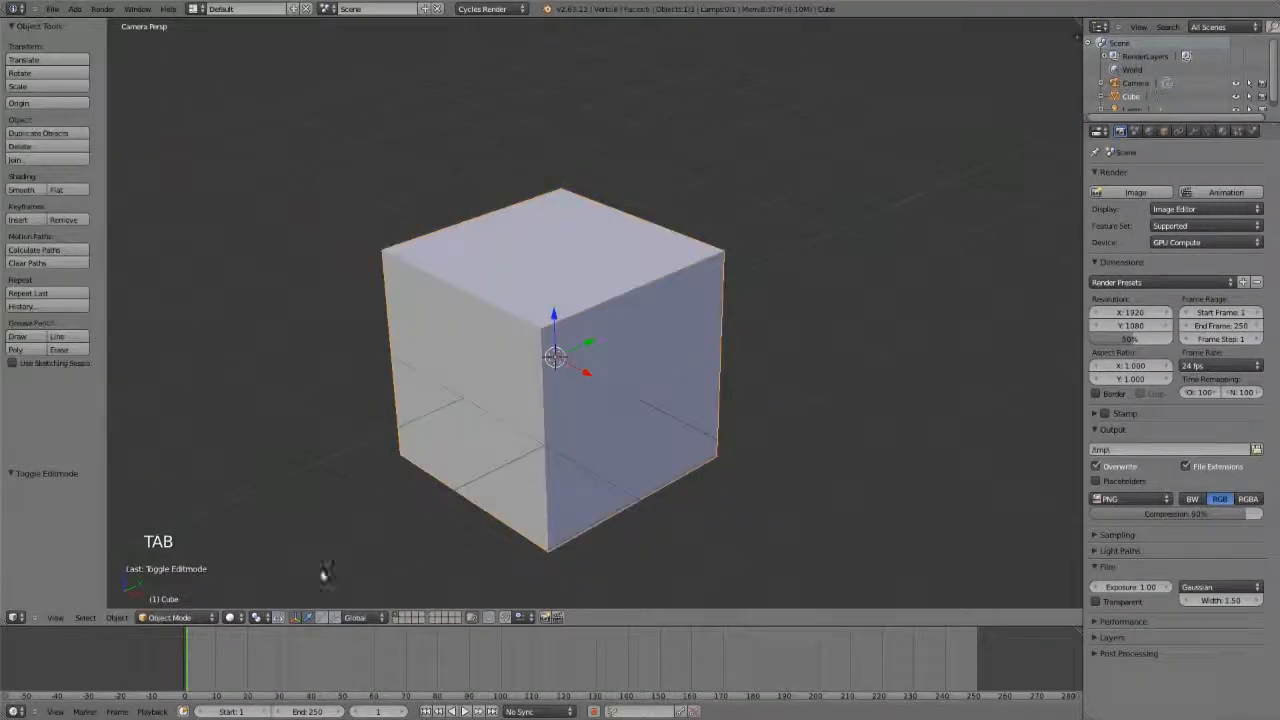
key(Tab)
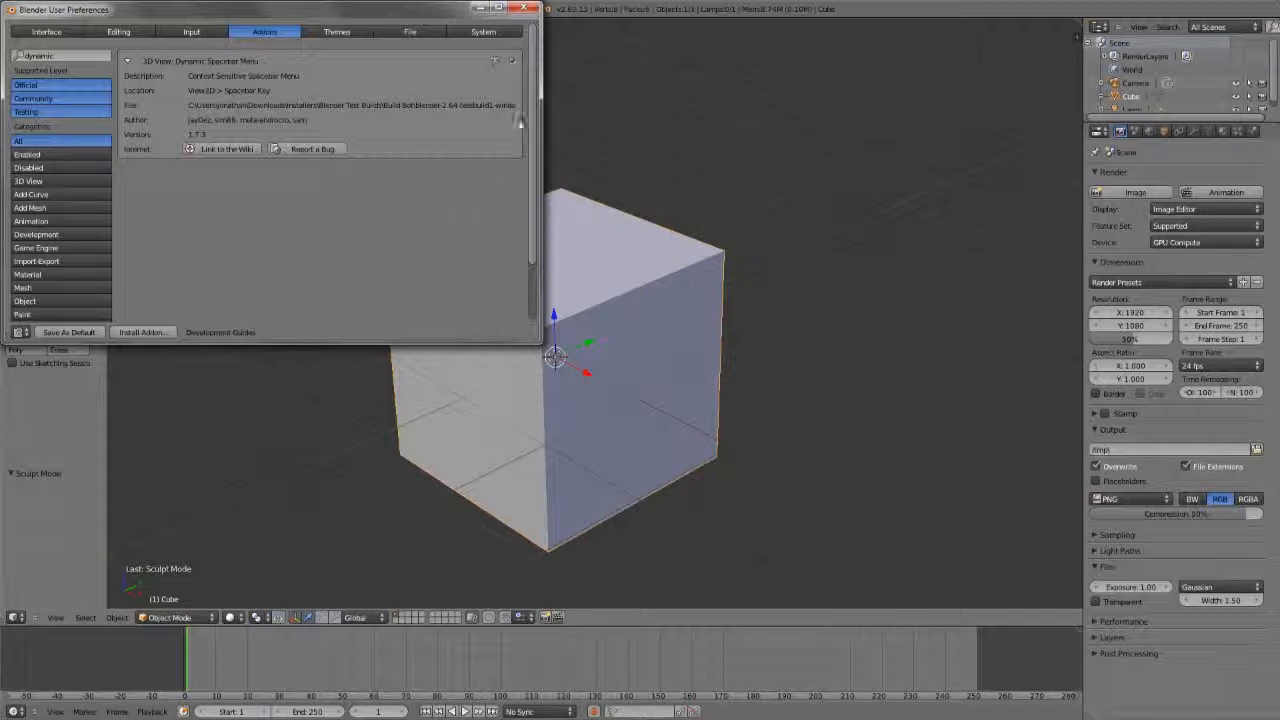
mouse_move(418, 146)
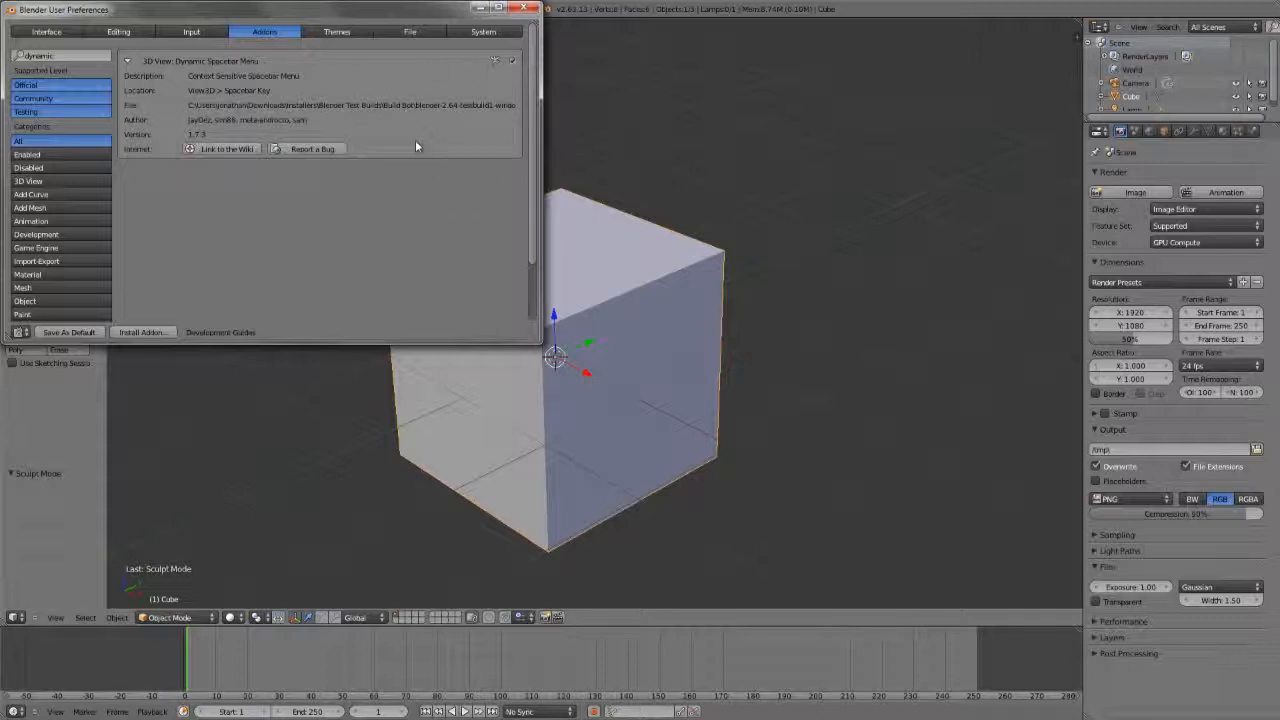
mouse_move(248, 280)
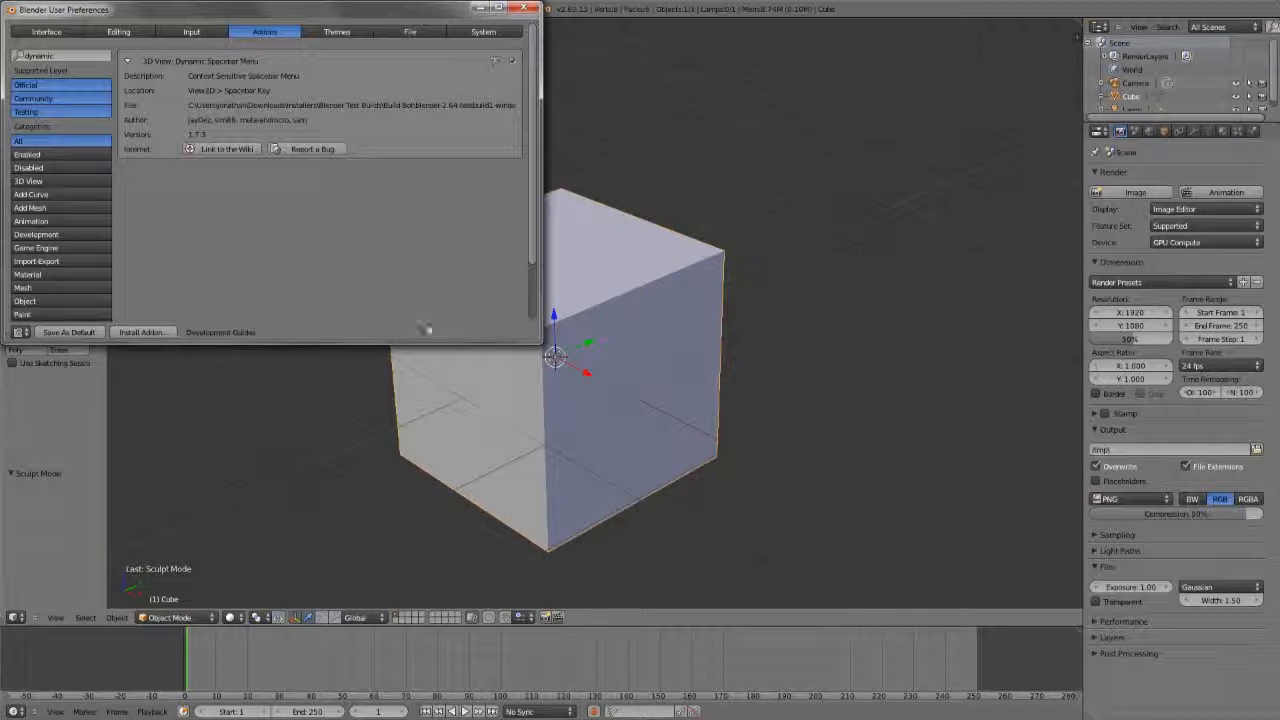
mouse_move(760, 378)
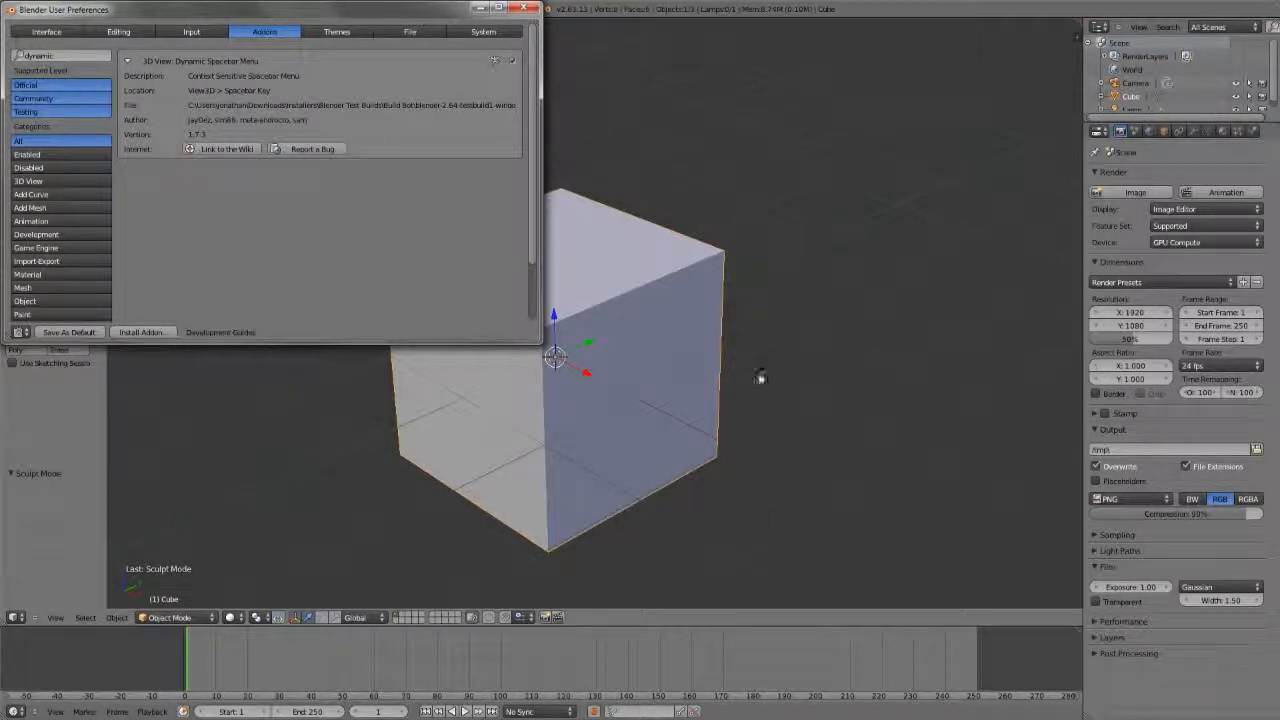
mouse_move(390, 470)
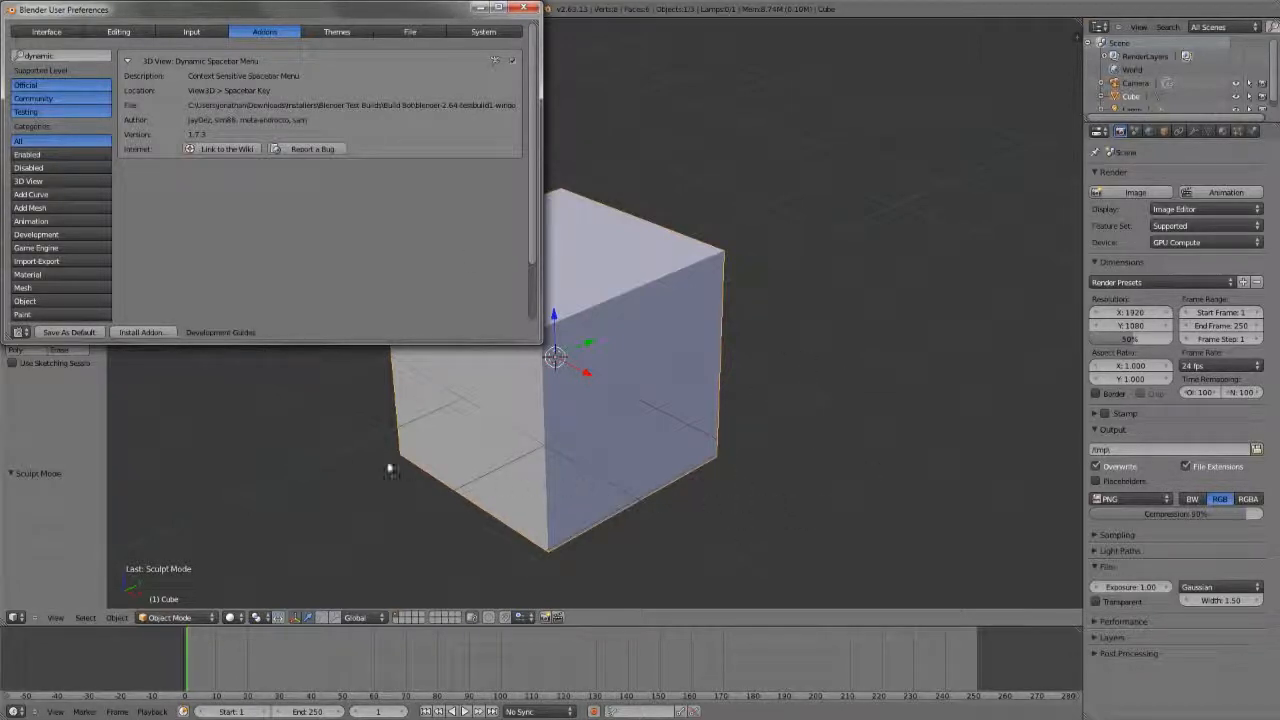